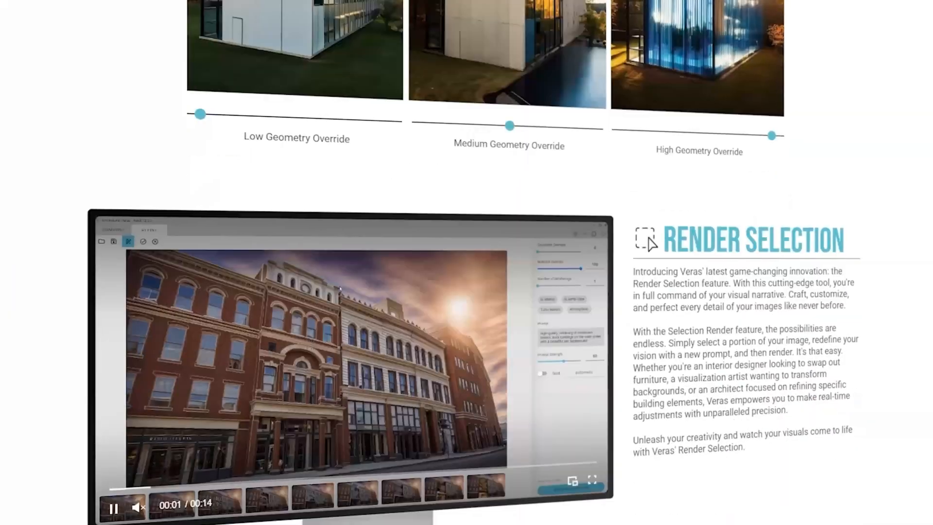
Scroll the Veras website down to the Render Selection feature section
scroll(down, 3)
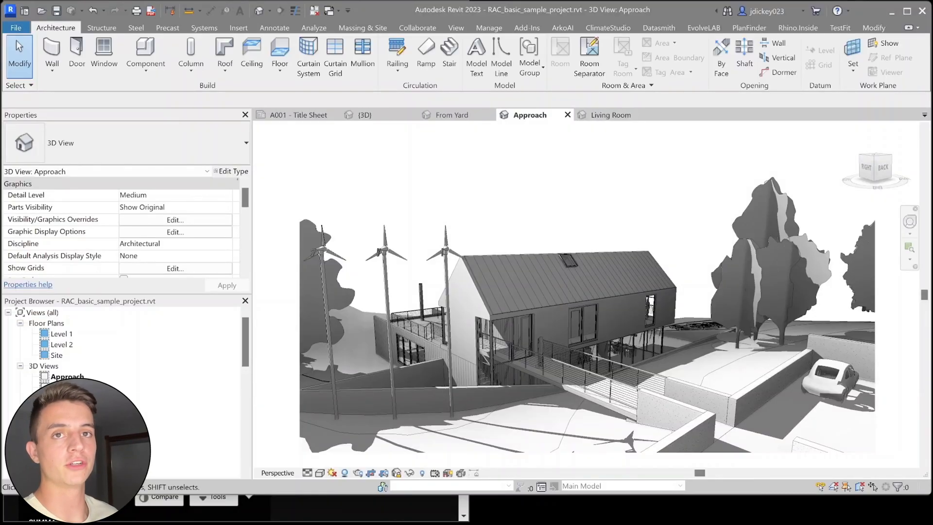
Launch Veras over the Approach view and set output size to 2176 by 1856
click(703, 27)
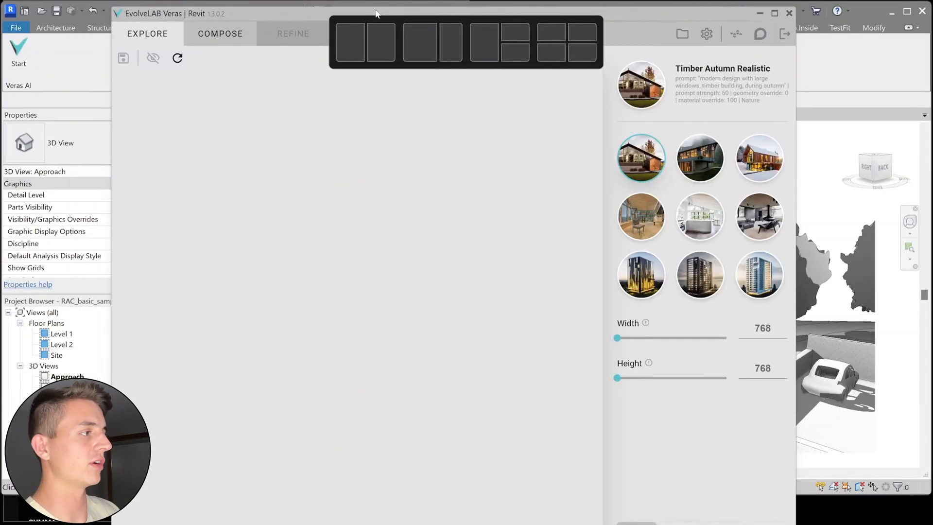
click(176, 58)
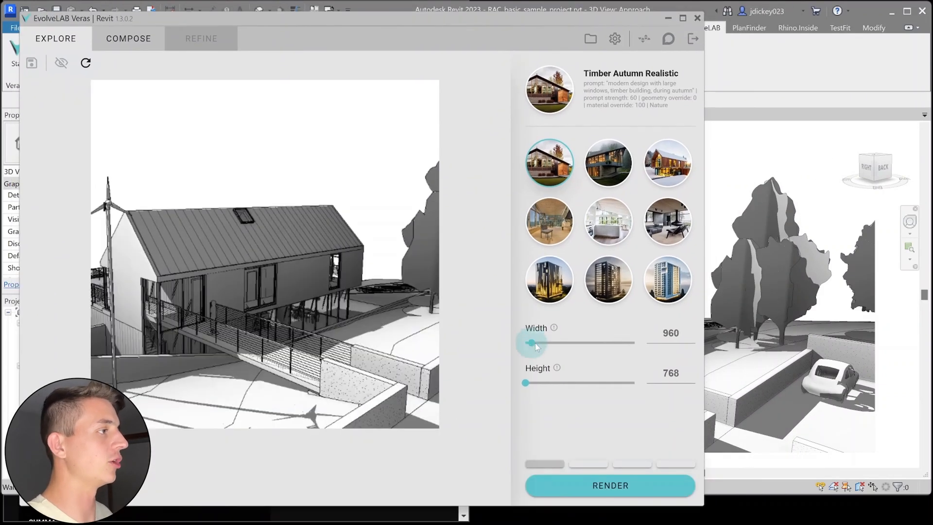
drag(526, 342, 574, 342)
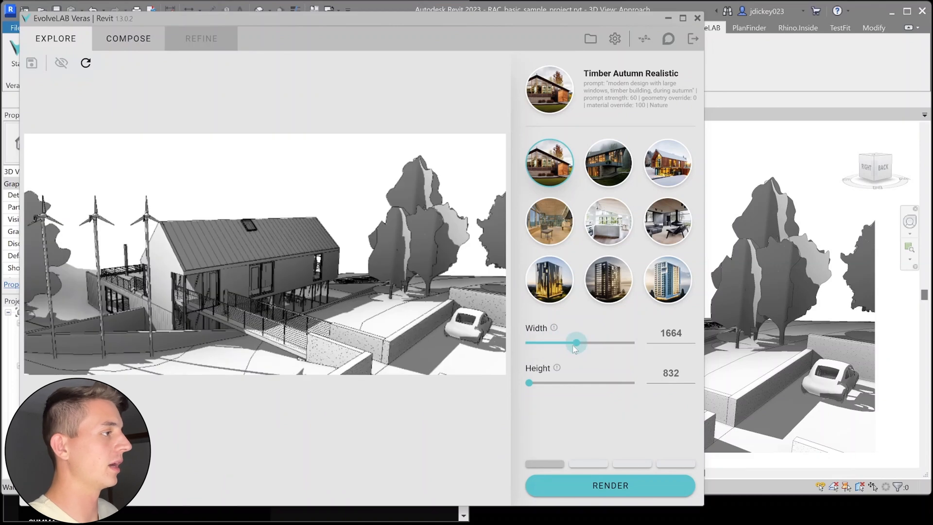
drag(528, 382, 591, 383)
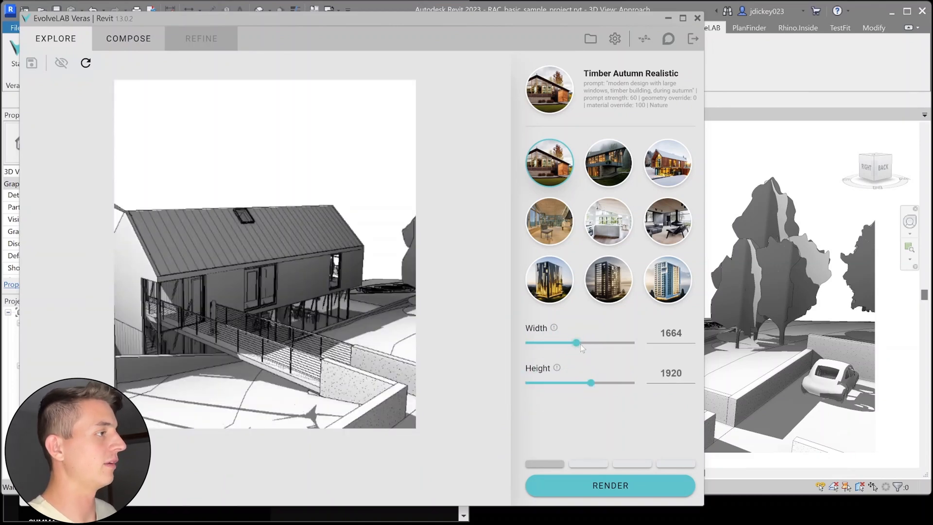
drag(575, 343, 604, 342)
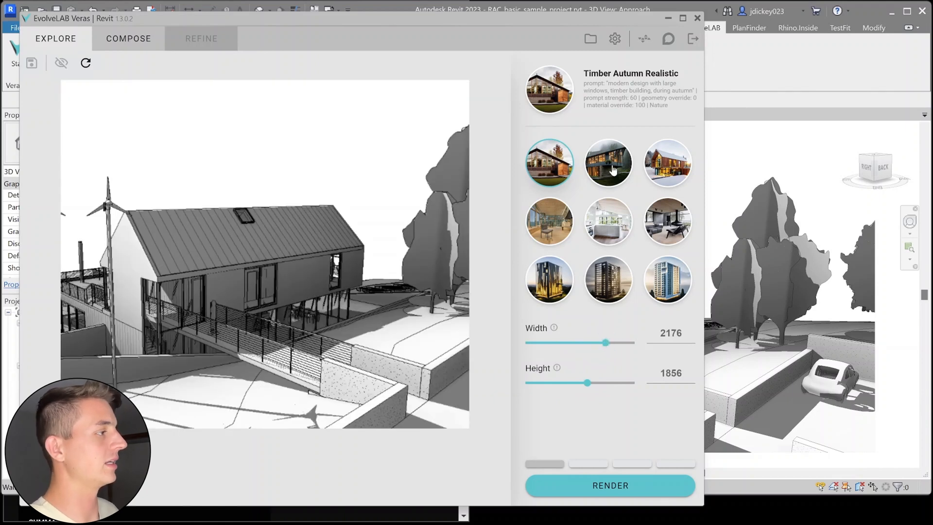
Preview White Kitchen and Starchitecture styles, then settle on Forest Rain Realistic
click(609, 163)
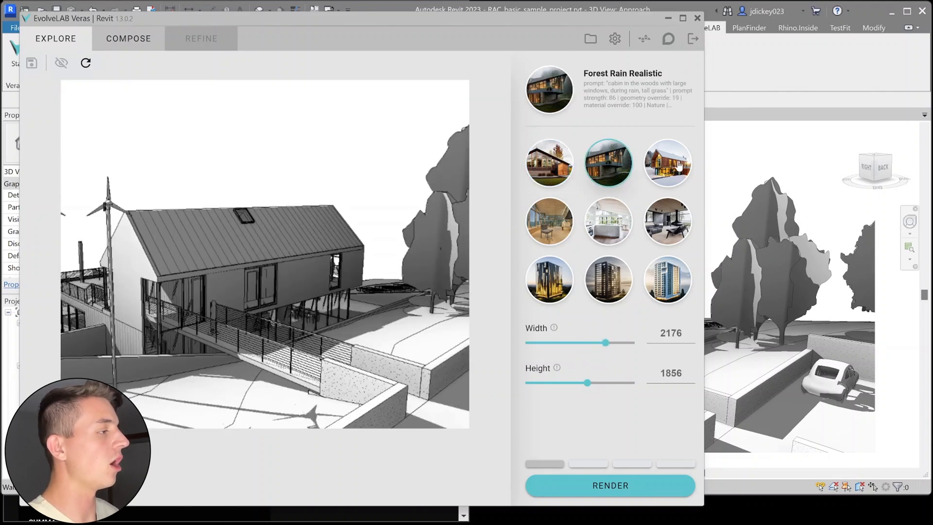
click(608, 221)
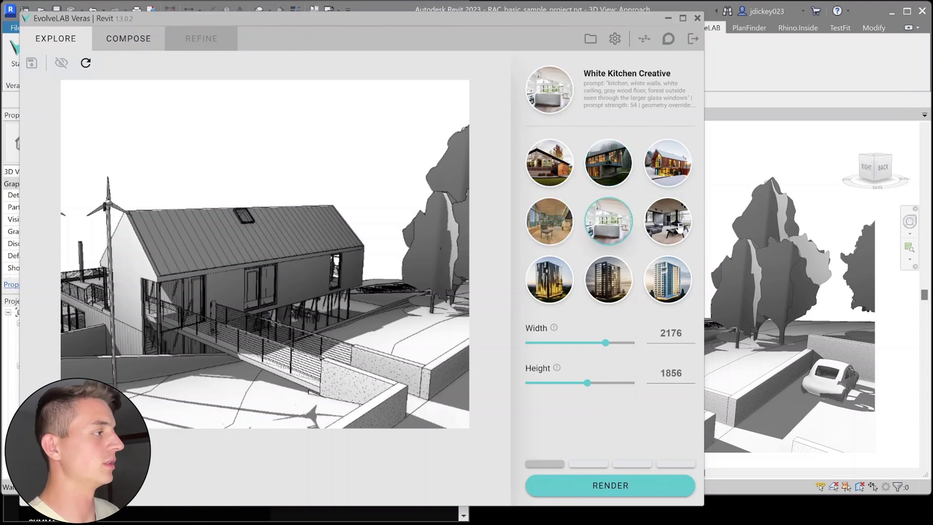
click(668, 280)
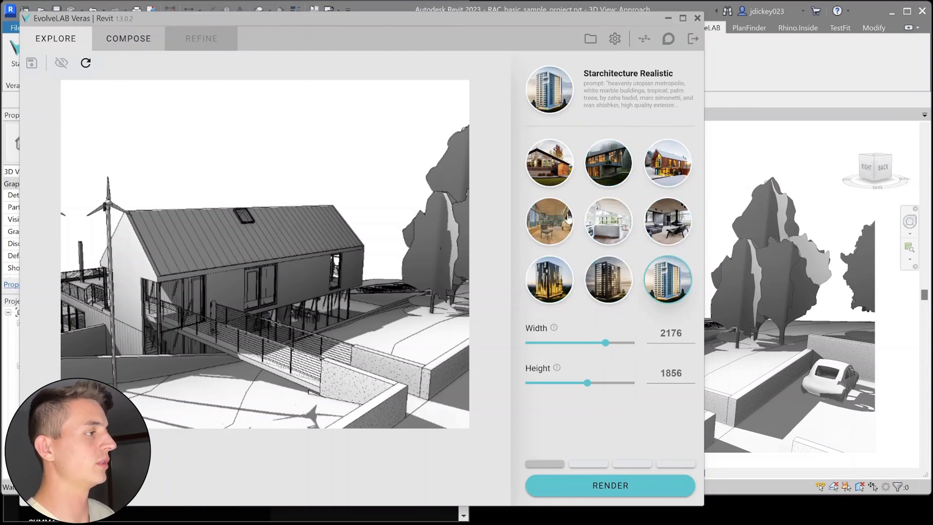
click(608, 163)
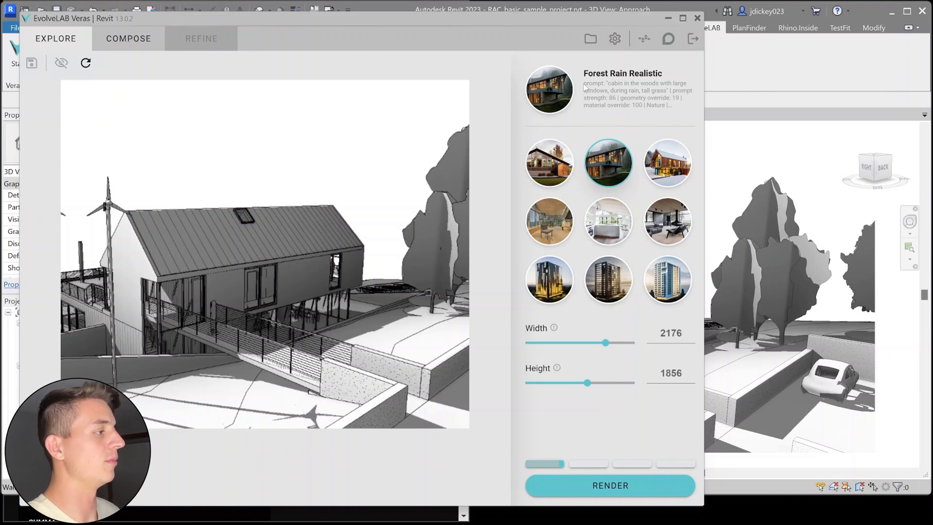
Render the cabin in Winter Cabin Creative style as a foggy scene with glowing windows
drag(586, 83, 681, 105)
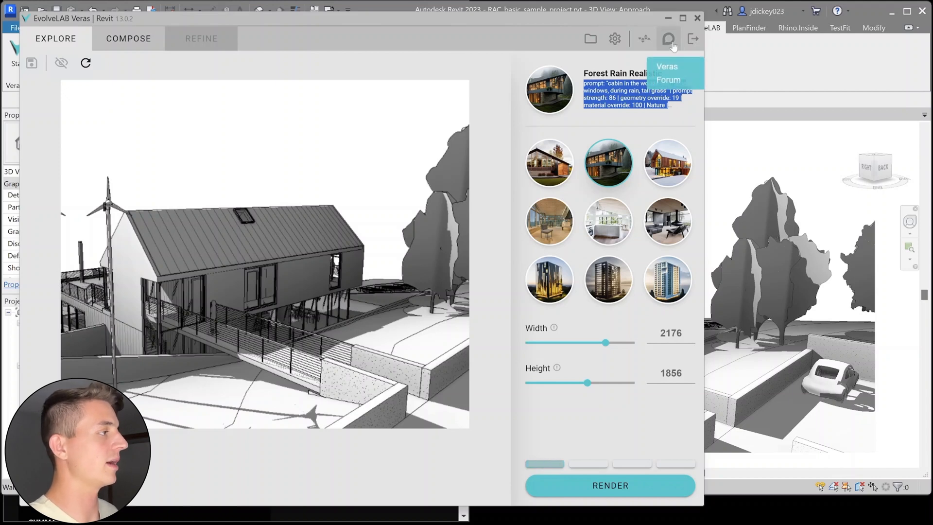
mouse_move(634, 39)
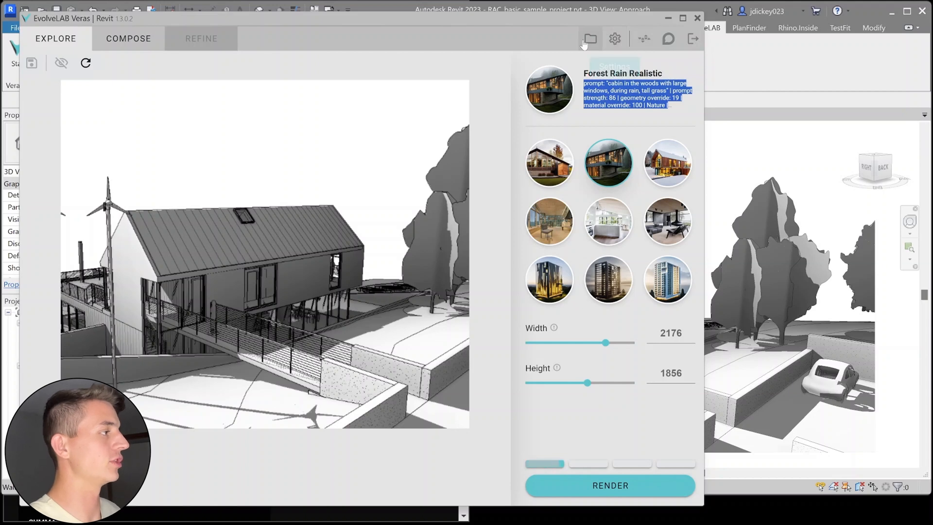
mouse_move(588, 39)
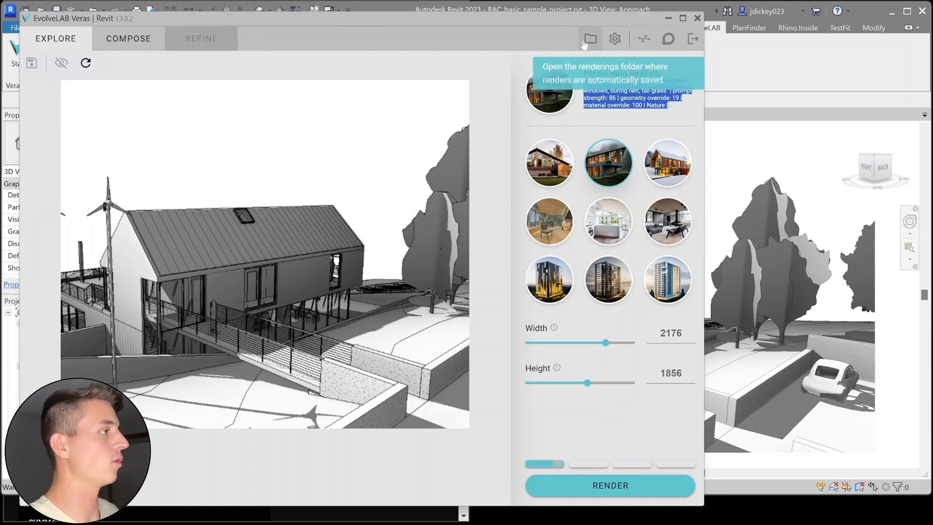
click(668, 163)
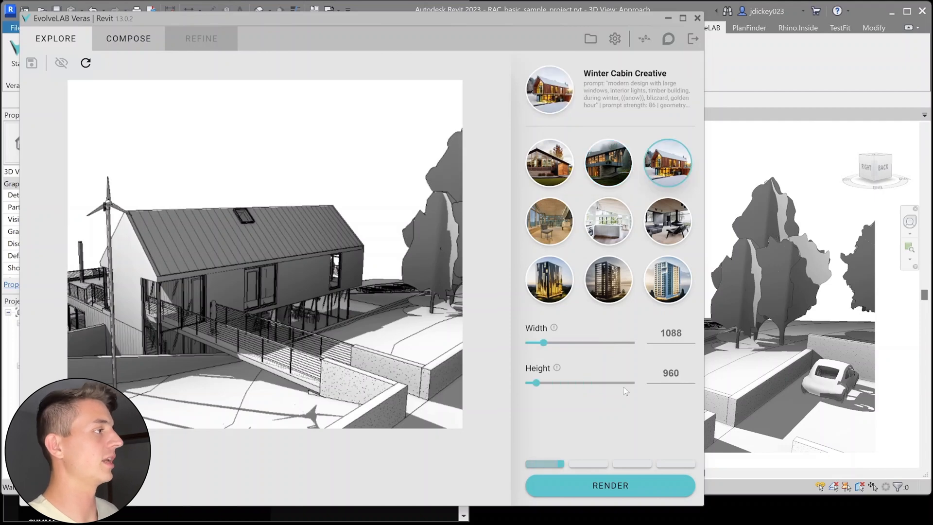
click(612, 486)
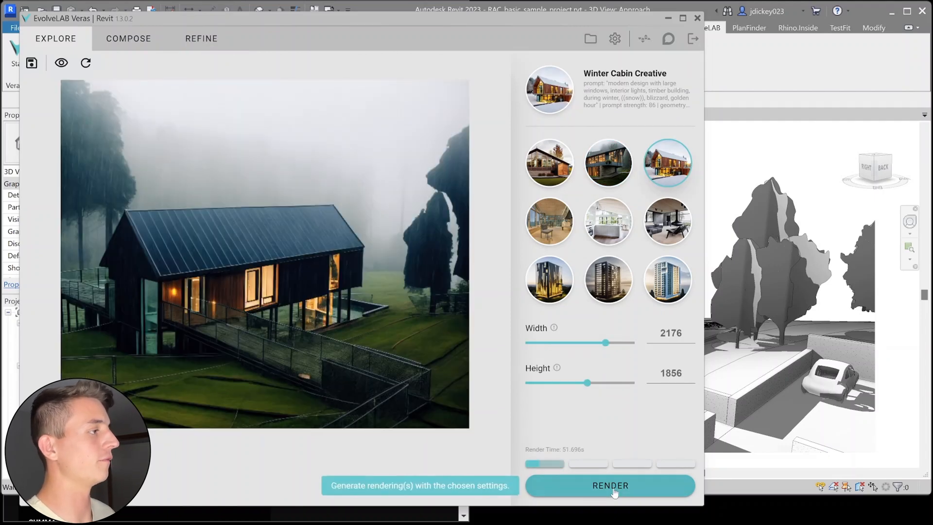
click(610, 486)
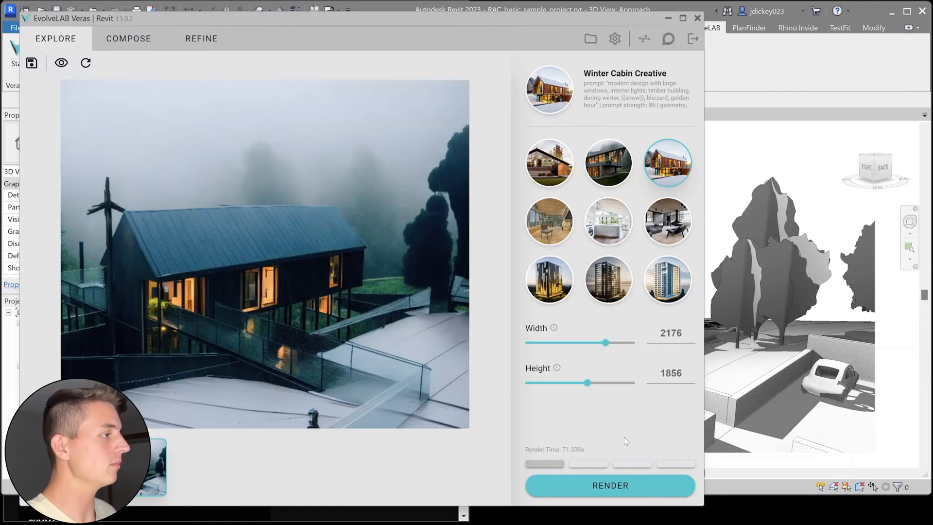
click(697, 18)
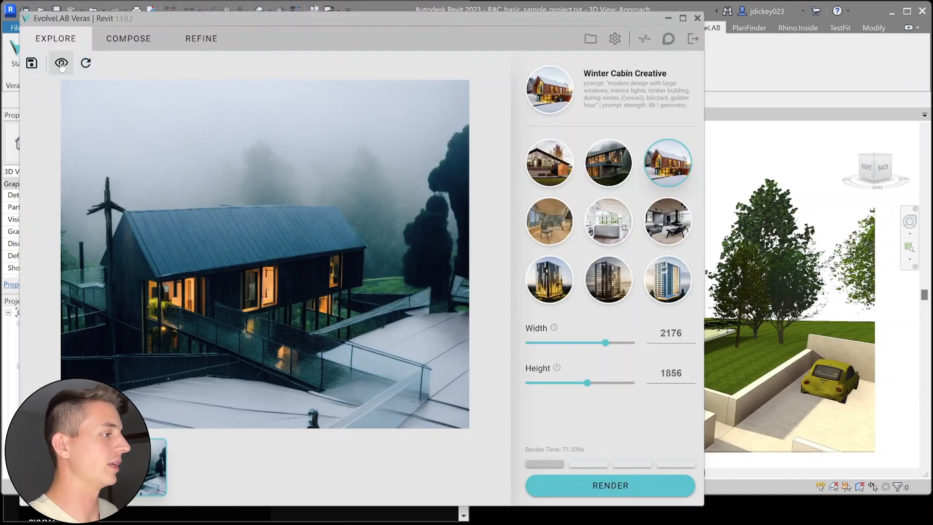
Render the model view in Timber Autumn Realistic style at width 1280
click(61, 64)
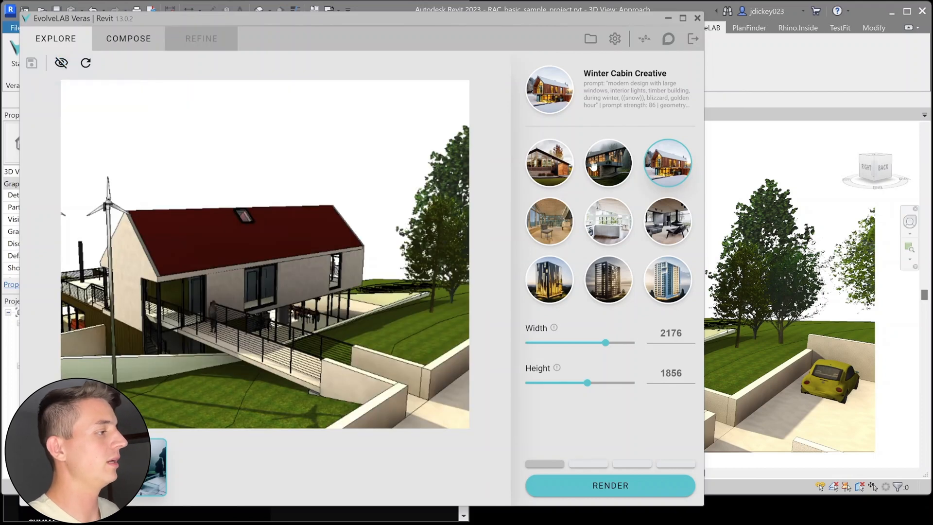
click(549, 163)
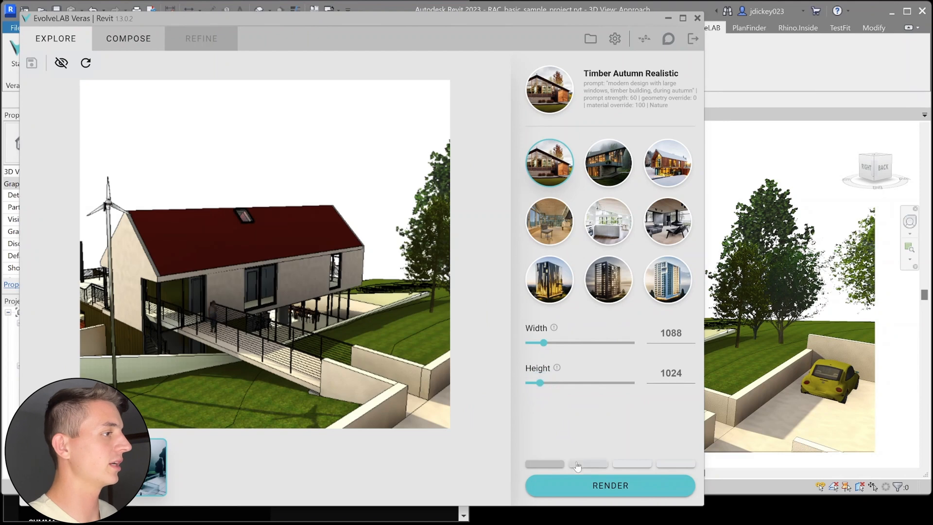
drag(543, 342, 555, 342)
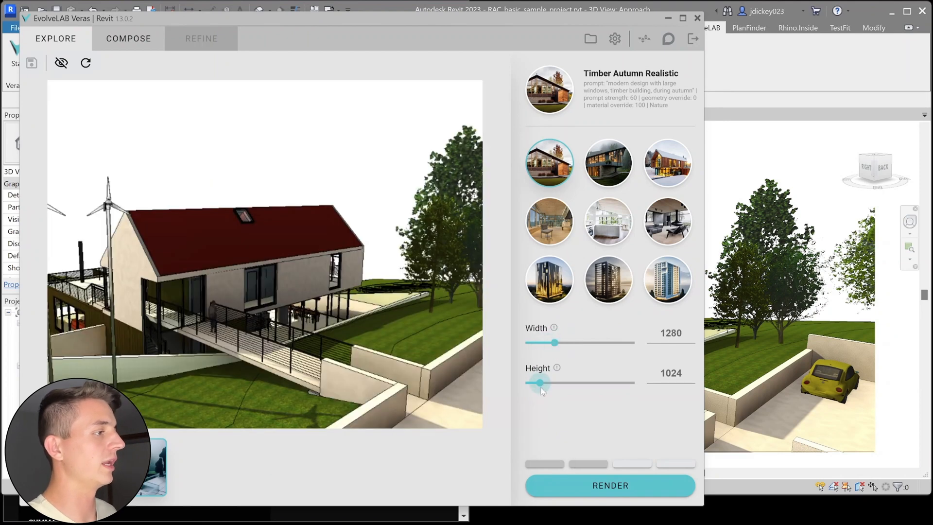
click(610, 486)
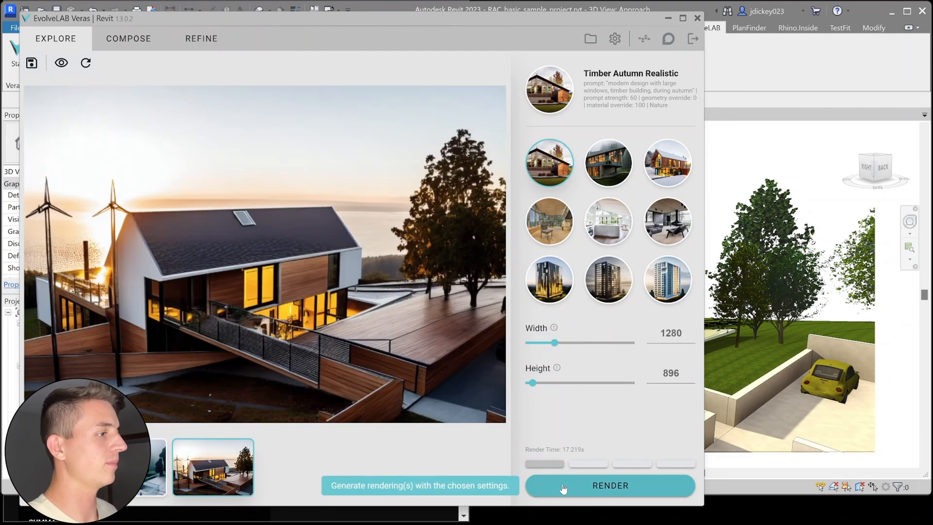
Render the house again in Forest Rain Realistic style
click(608, 163)
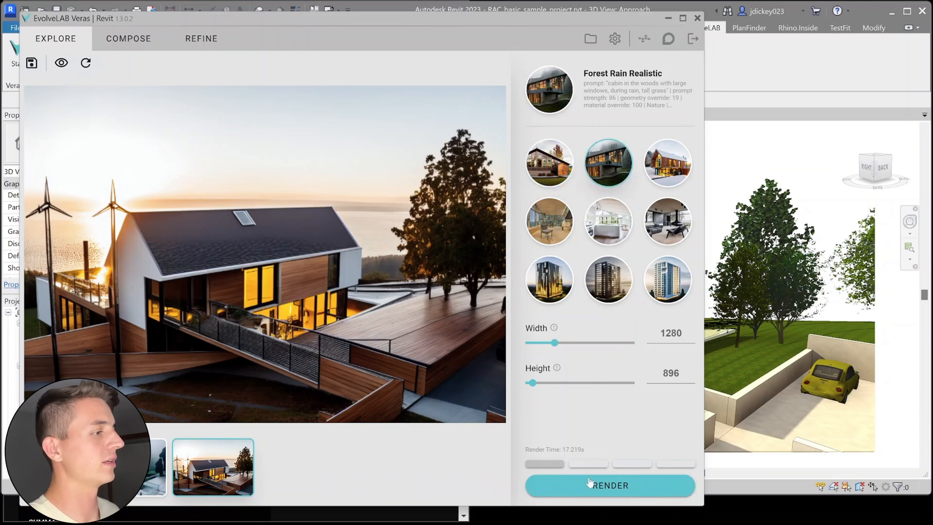
click(301, 475)
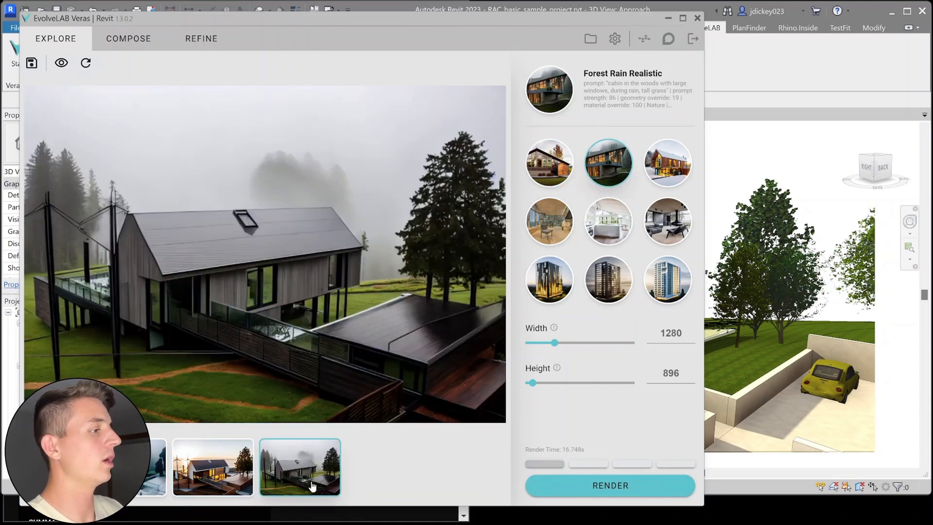
click(129, 39)
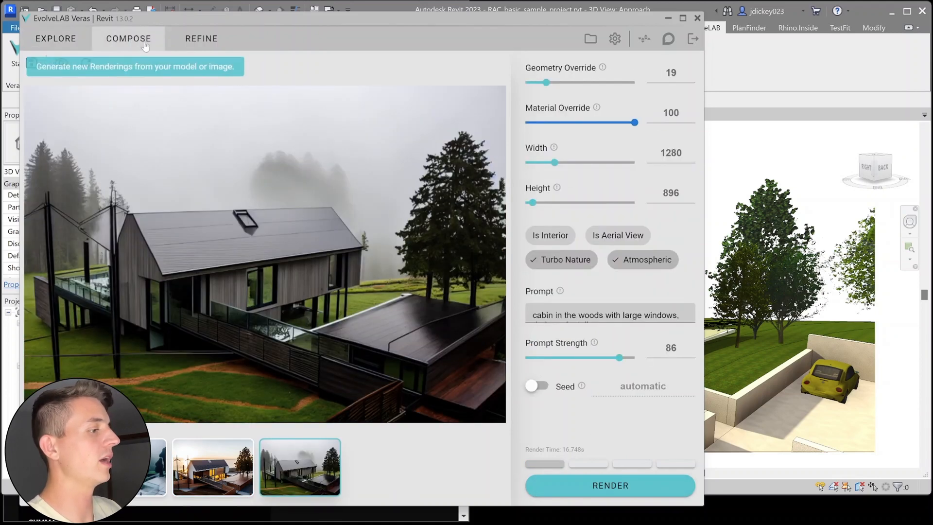
mouse_move(604, 68)
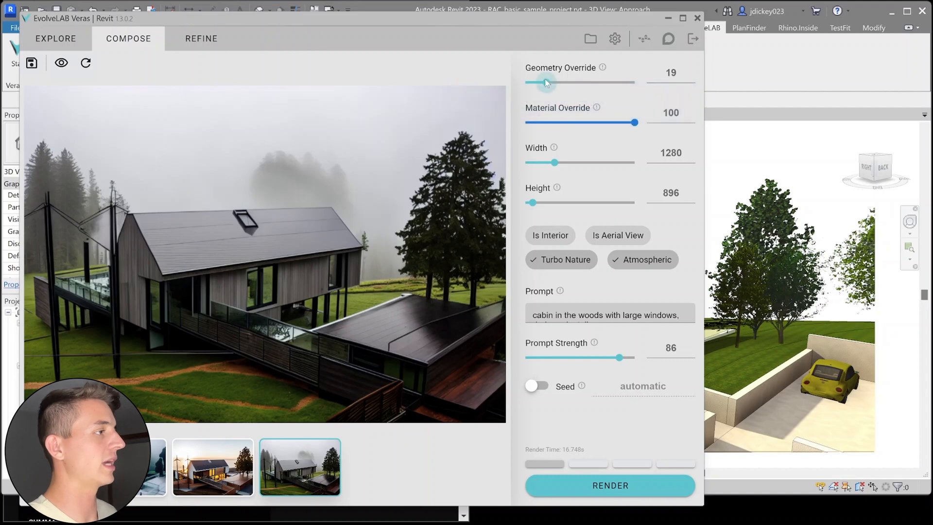
Lower geometry override to 0 and show the original model view again
drag(546, 82, 525, 82)
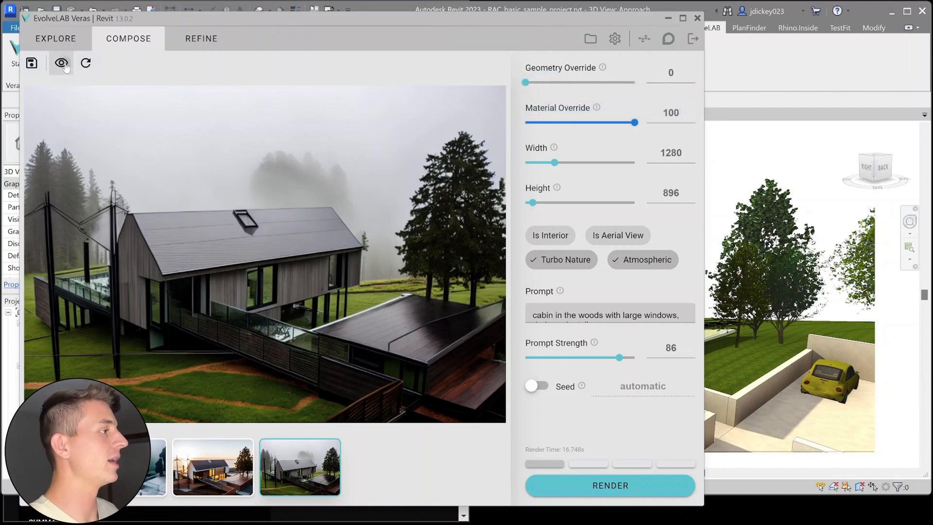
click(61, 63)
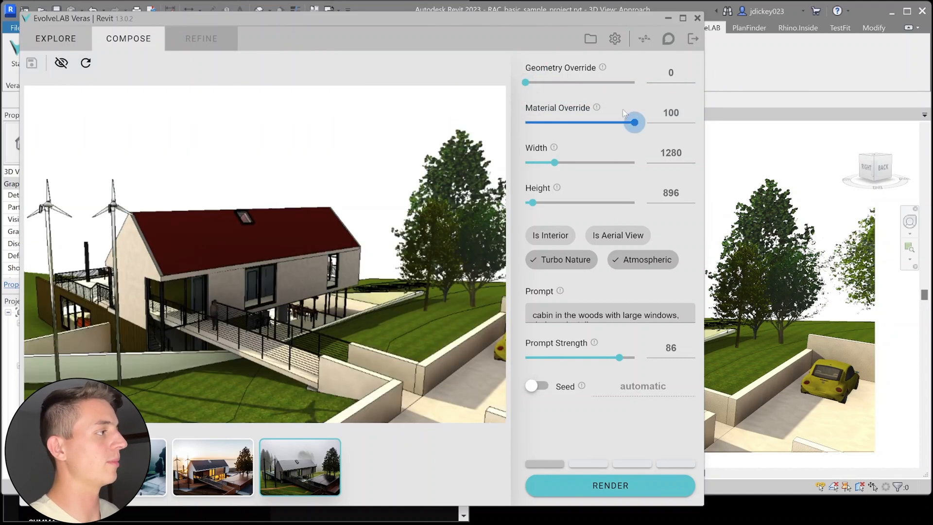
mouse_move(597, 108)
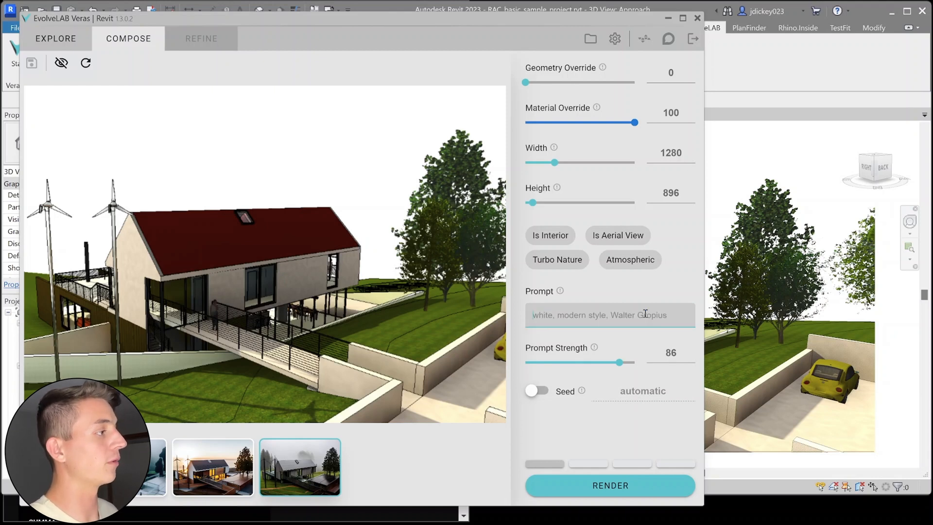
Render the 'sustainable house with wood and concrete' prompt at prompt strength 87
text(sustainable house)
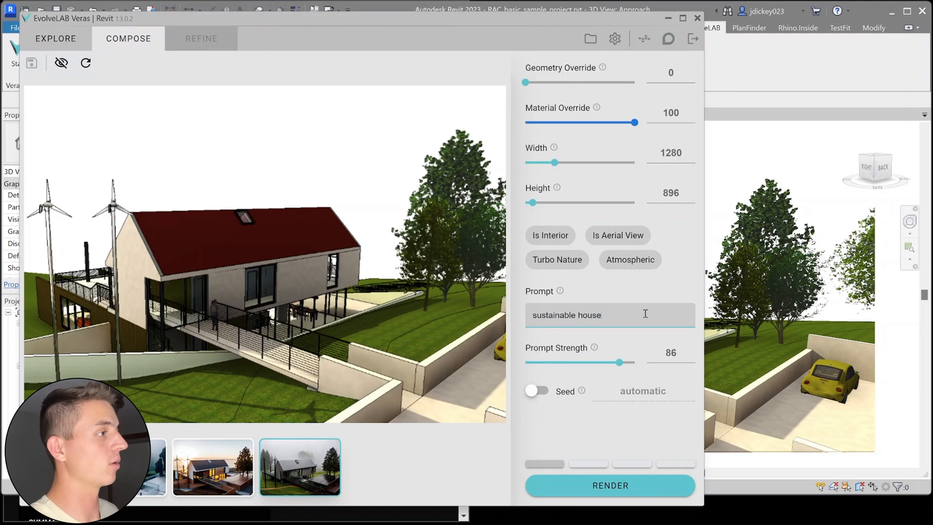
text(with wood and concrete materials, trees and autumn season)
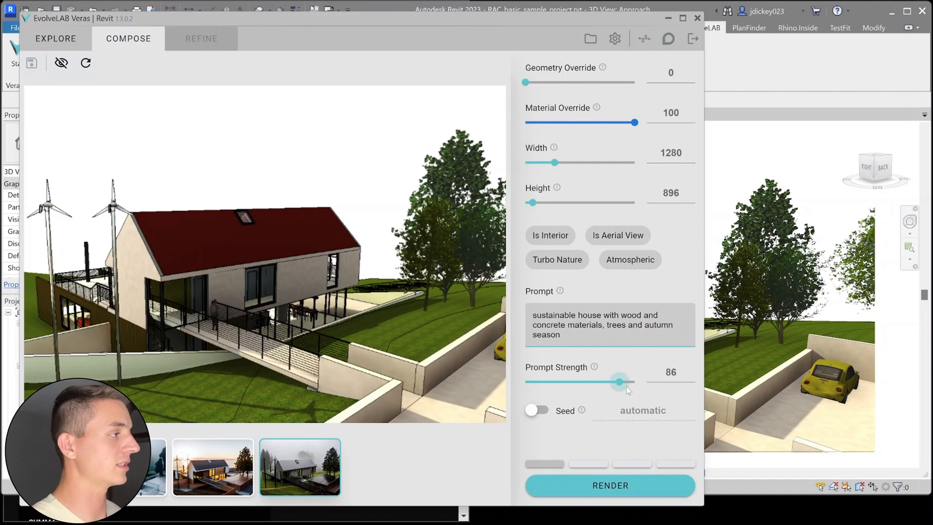
drag(621, 382, 618, 381)
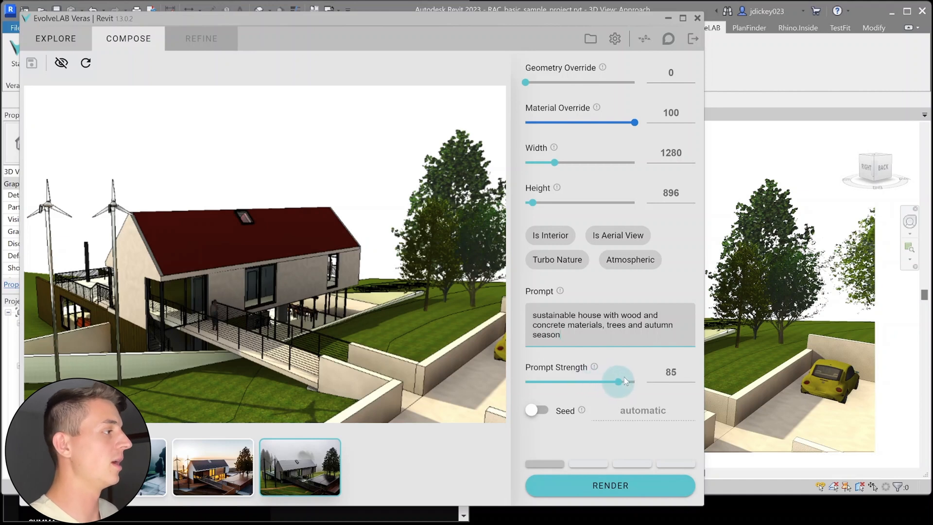
drag(619, 382, 622, 381)
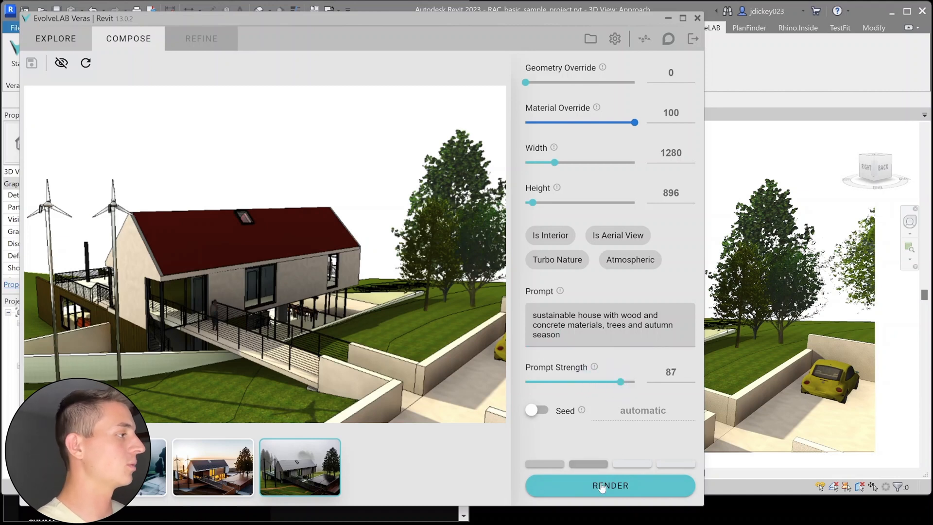
click(610, 486)
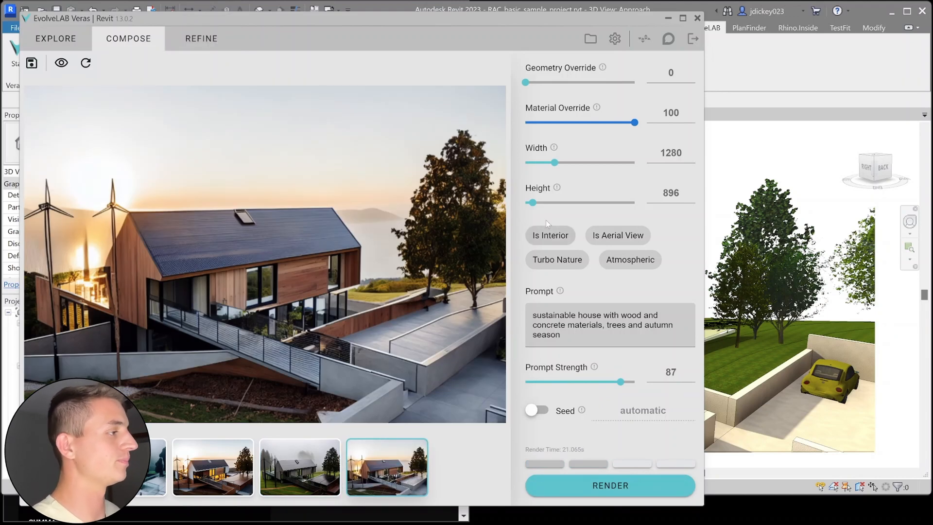
mouse_move(555, 162)
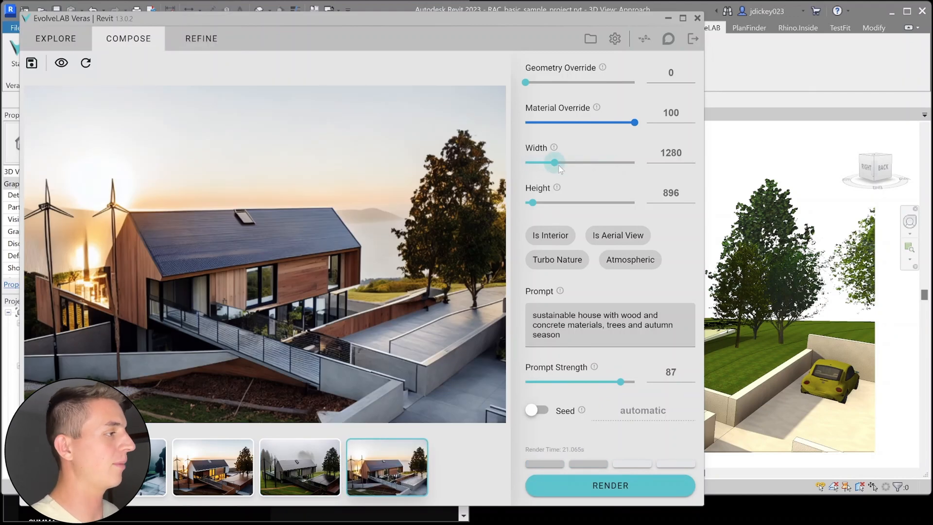
Re-render with material override 44, geometry override 47 and prompt strength 64
drag(634, 123, 573, 123)
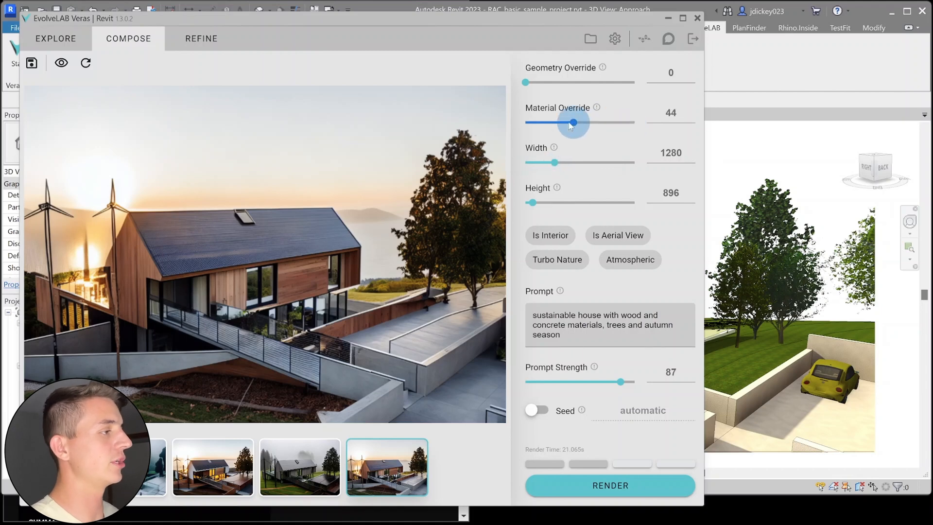
drag(526, 82, 577, 82)
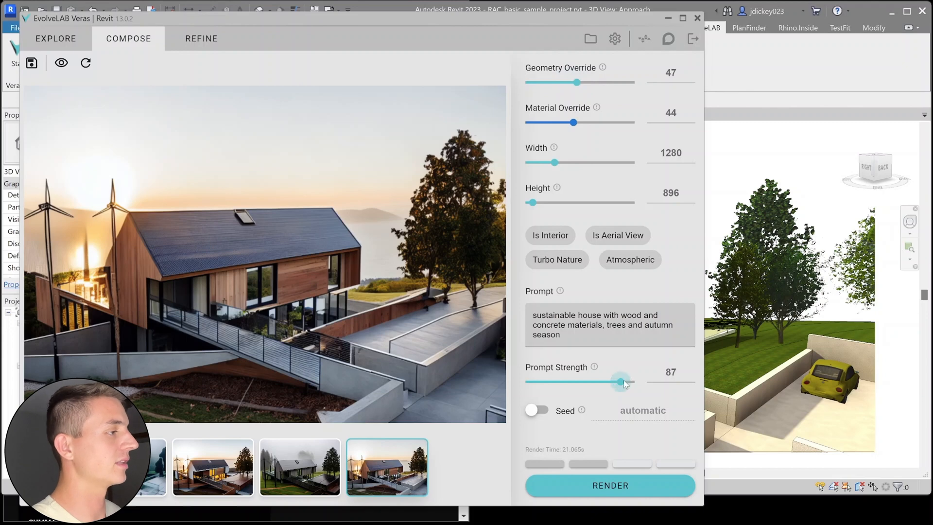
drag(623, 382, 594, 381)
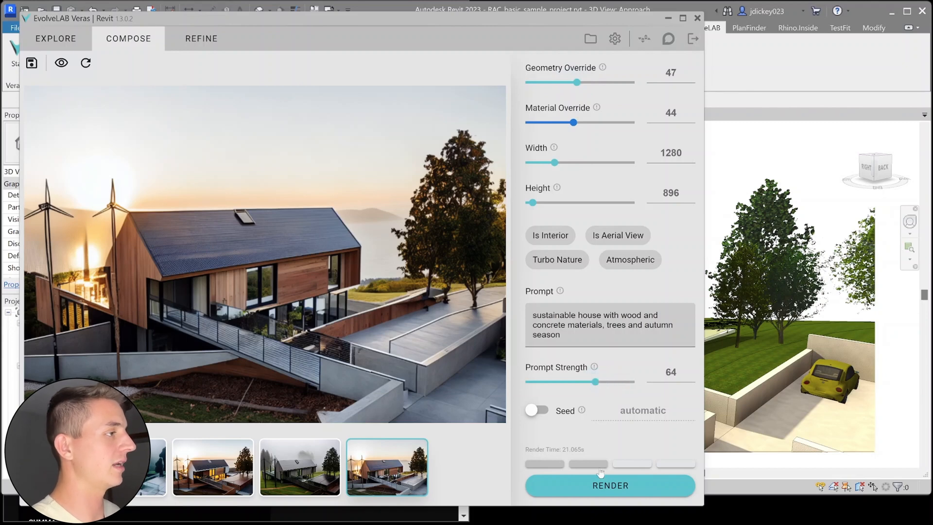
click(610, 485)
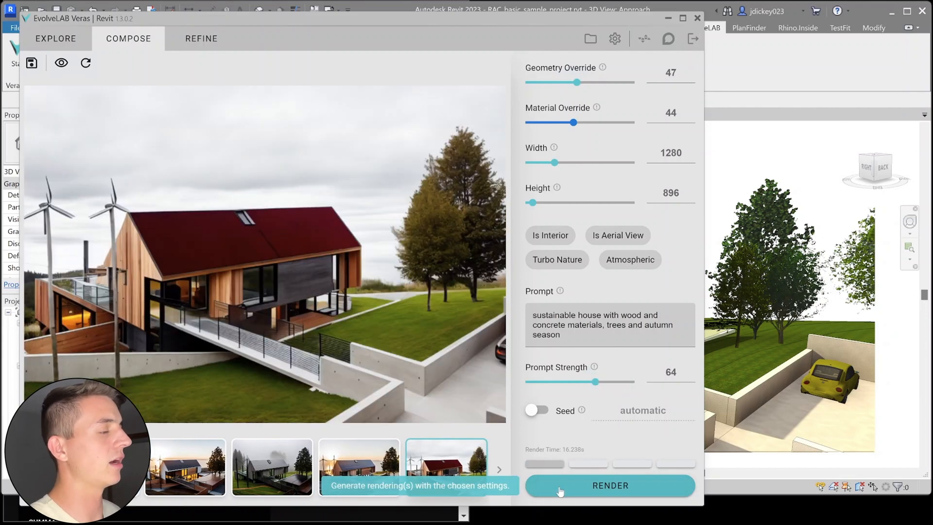
mouse_move(298, 249)
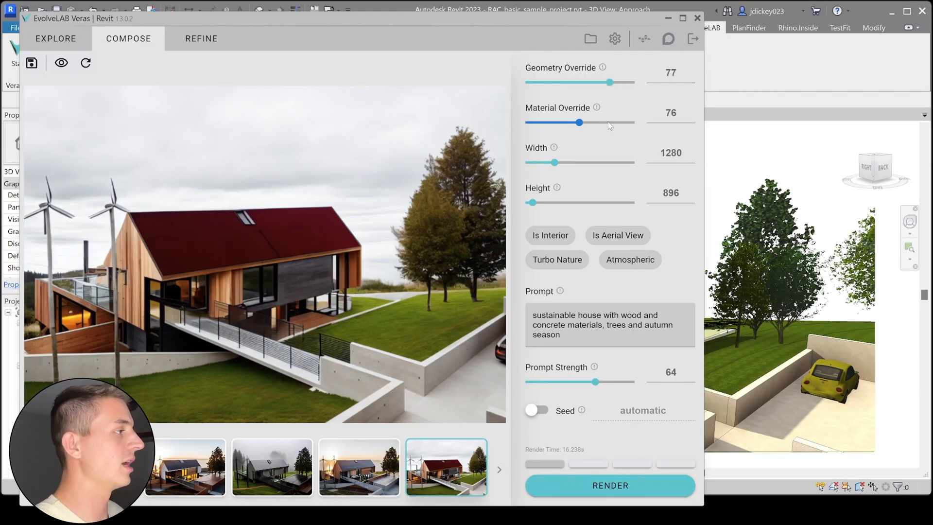
Raise prompt strength to 79 and render the solar-roofed house among autumn trees
drag(594, 382, 615, 382)
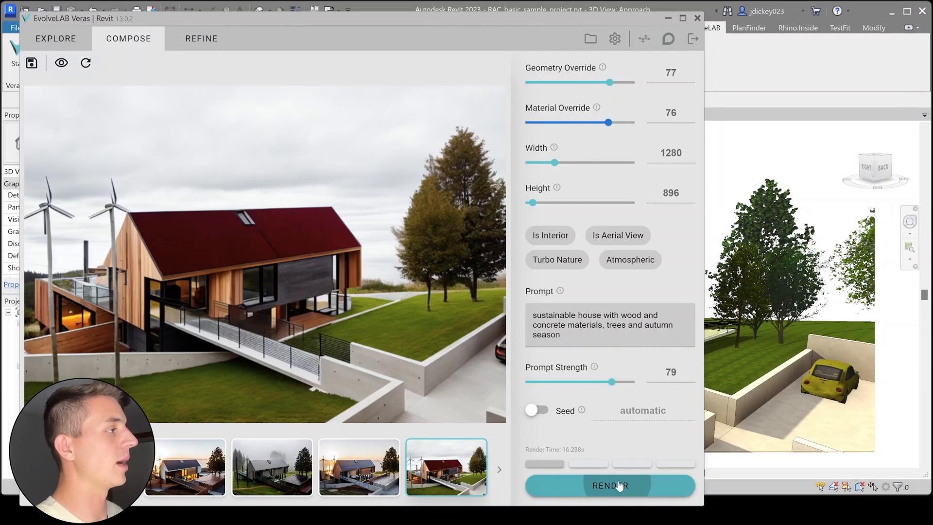
click(610, 485)
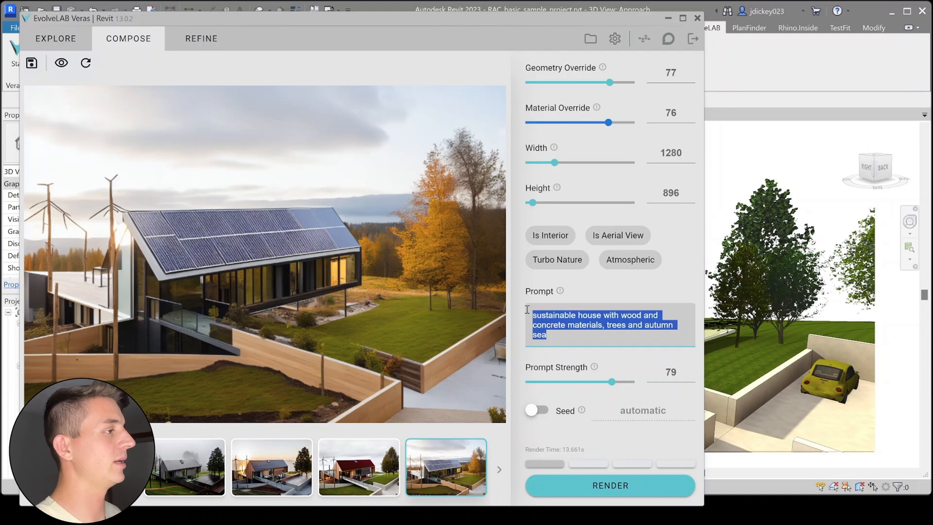
Render 'house in the style of zaha hadid, sunset sky' with slightly raised overrides
text(house in the style)
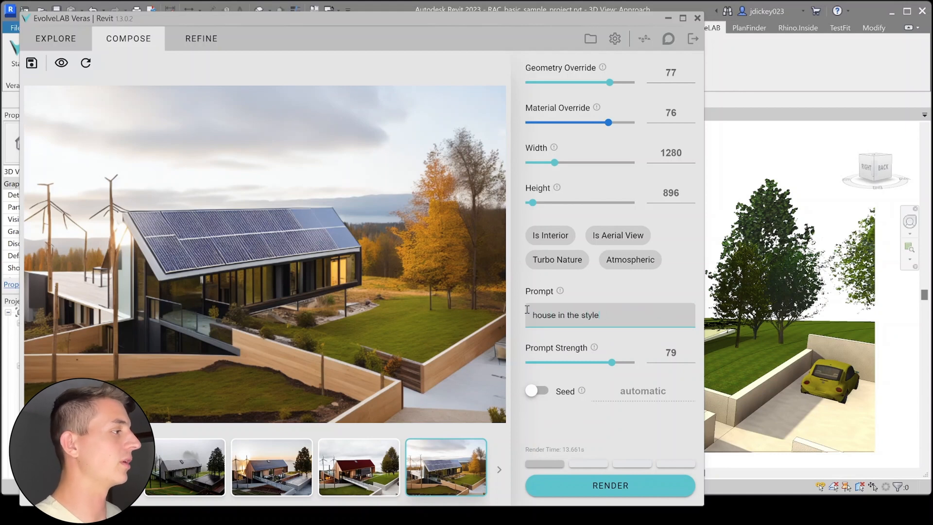
text(of zaha hadid.)
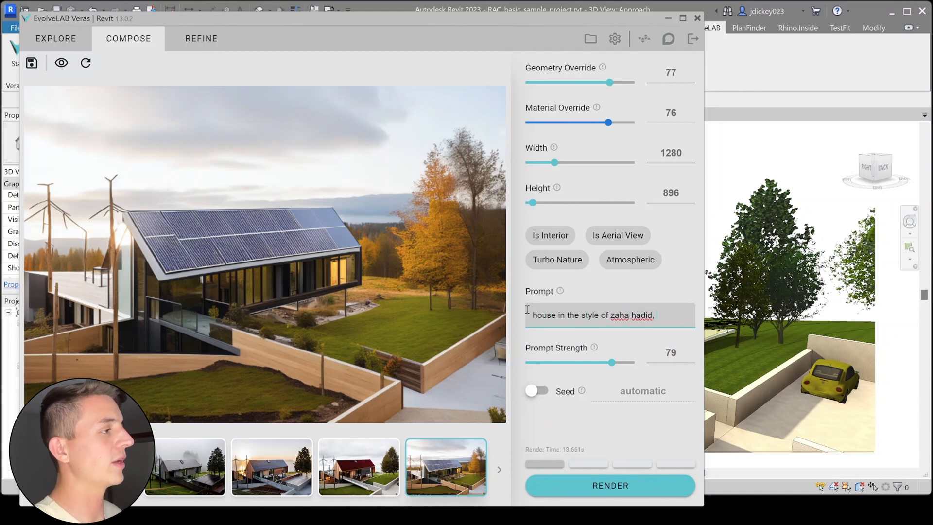
text(, sunset sky)
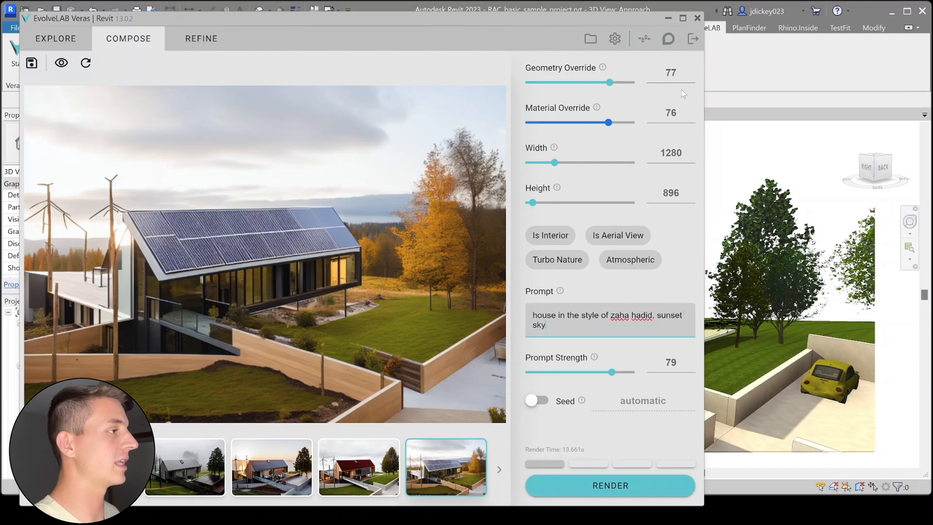
drag(608, 122, 613, 122)
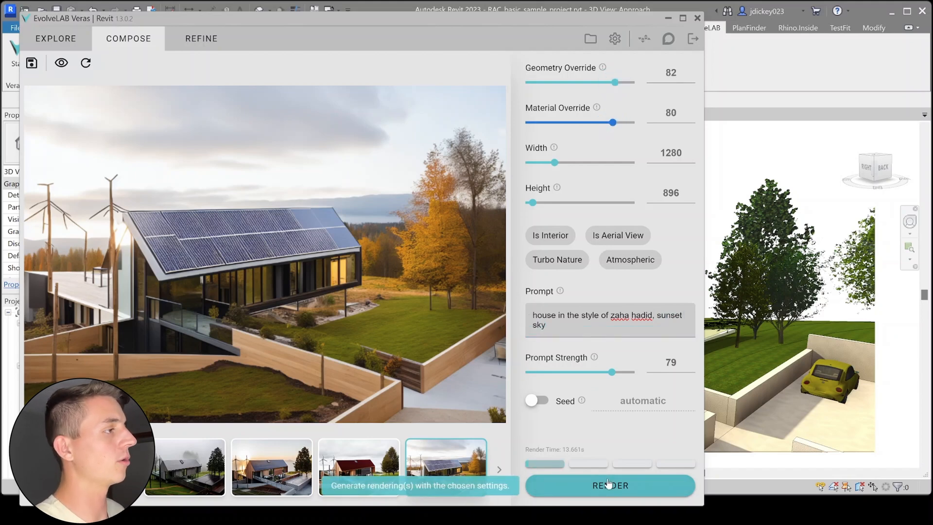
click(610, 486)
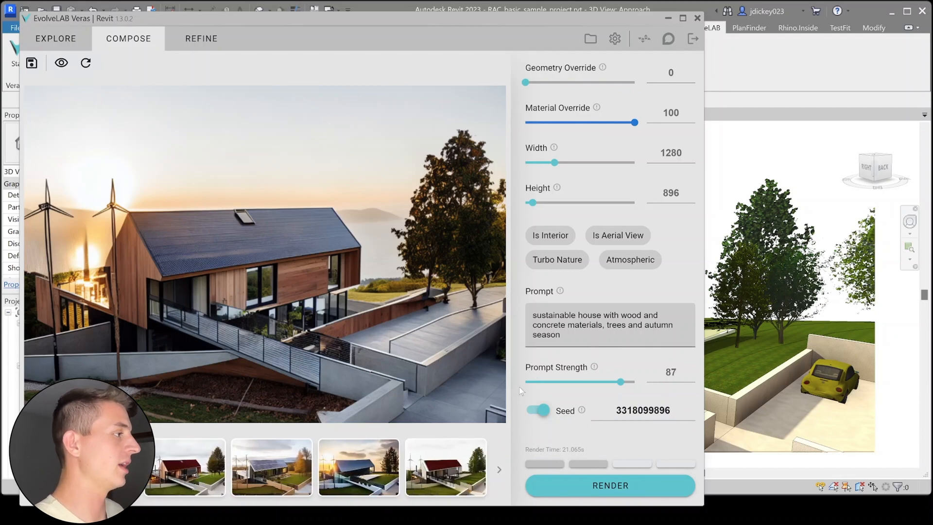
Switch the prompt to Frank Gehry with material override 100, then start a raw prompt
click(445, 468)
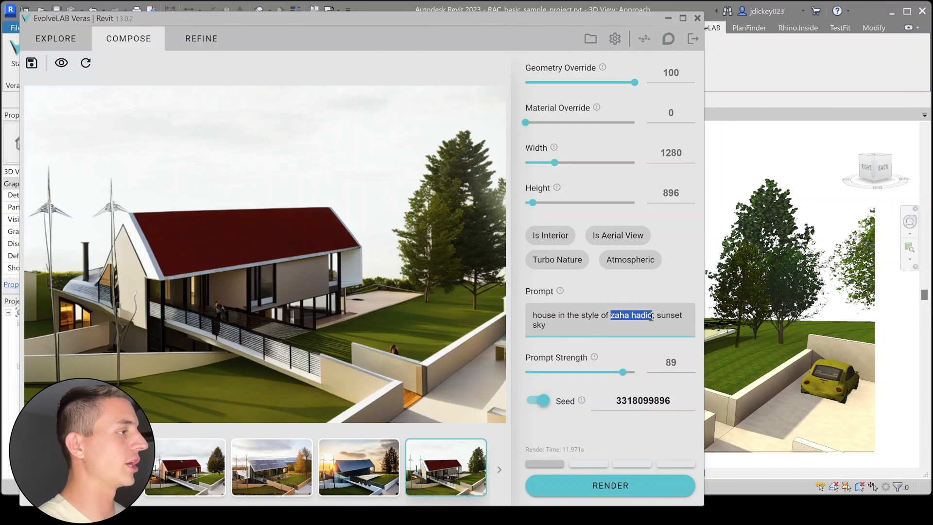
text(frank g,)
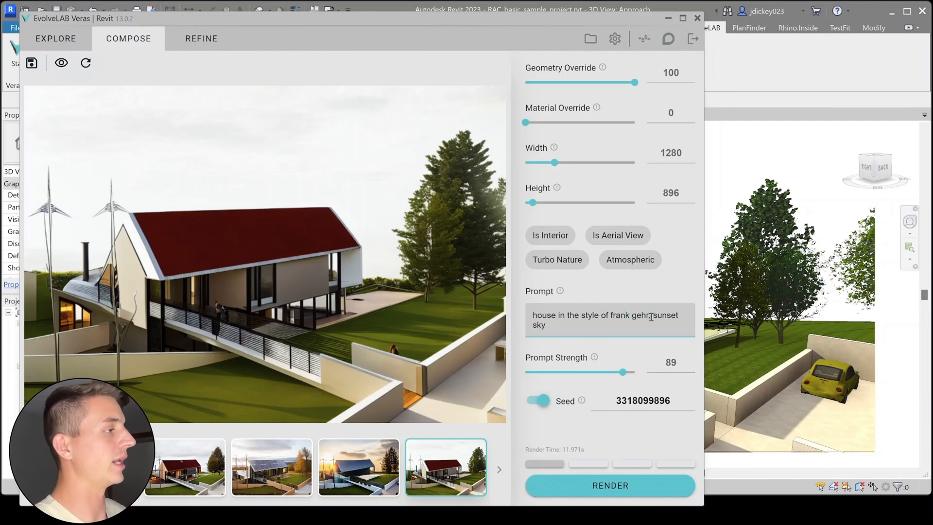
drag(525, 122, 635, 122)
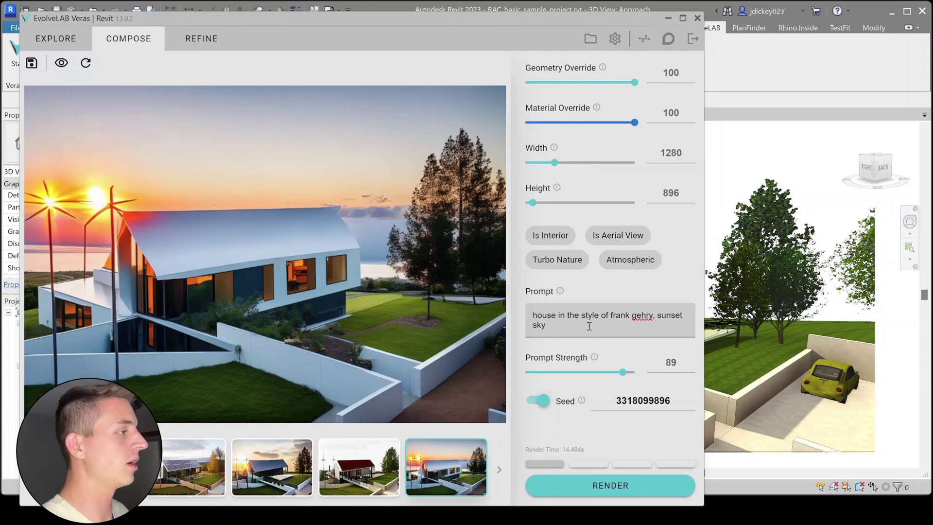
text(raw image, realistic materials,)
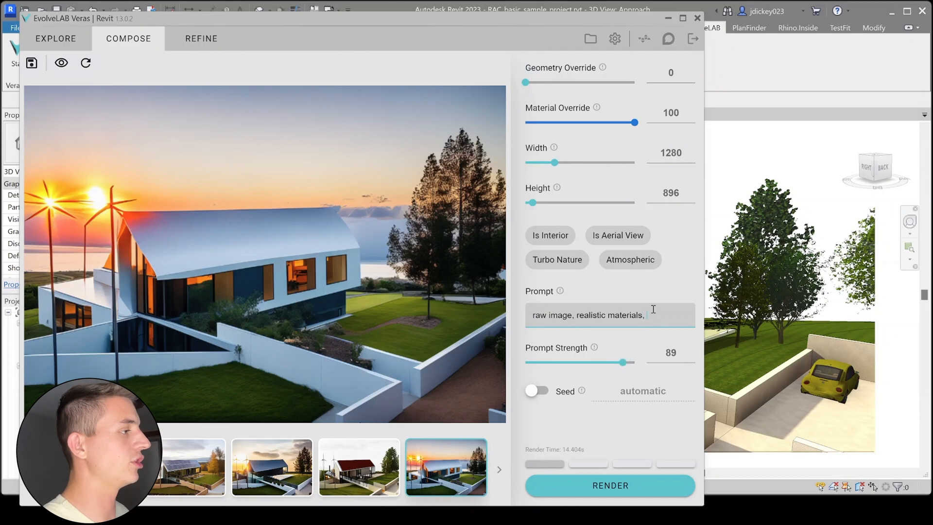
Render the raw prompt as a brick-facade house with large windows and realistic materials
click(611, 485)
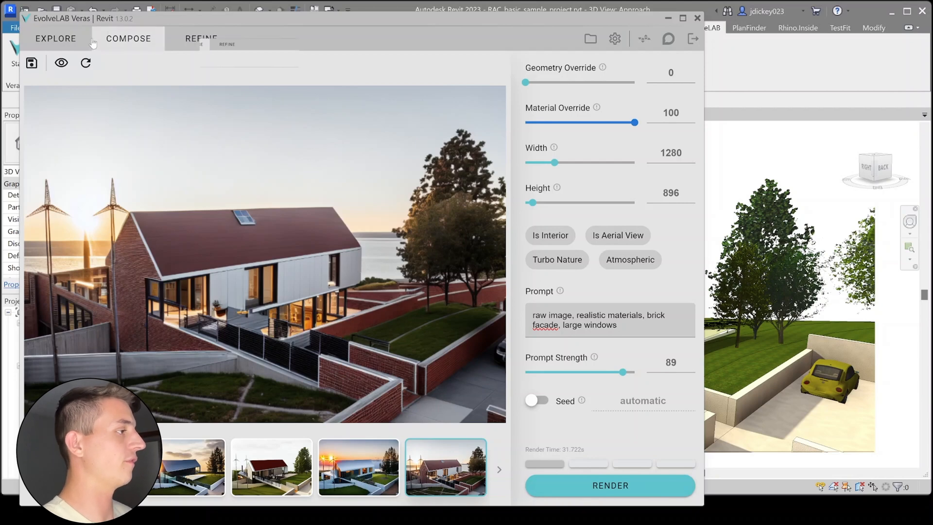
click(200, 38)
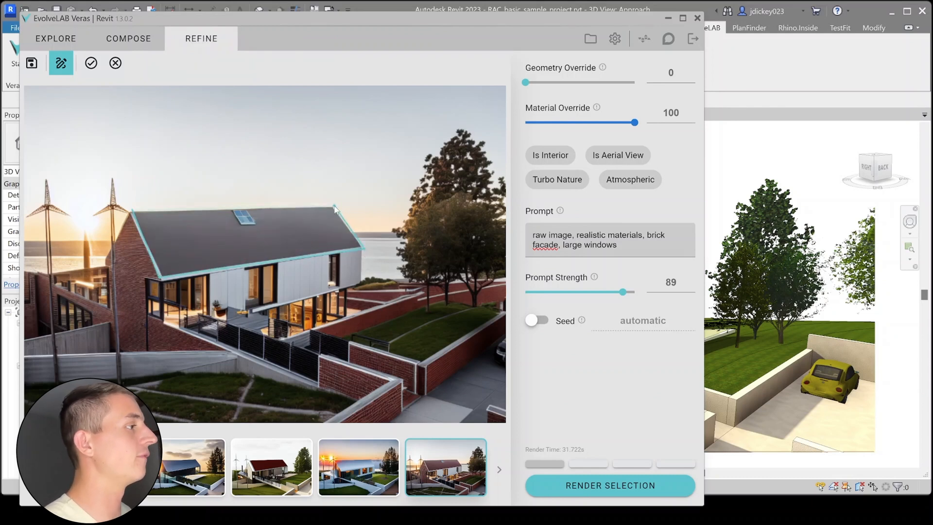
mouse_move(136, 215)
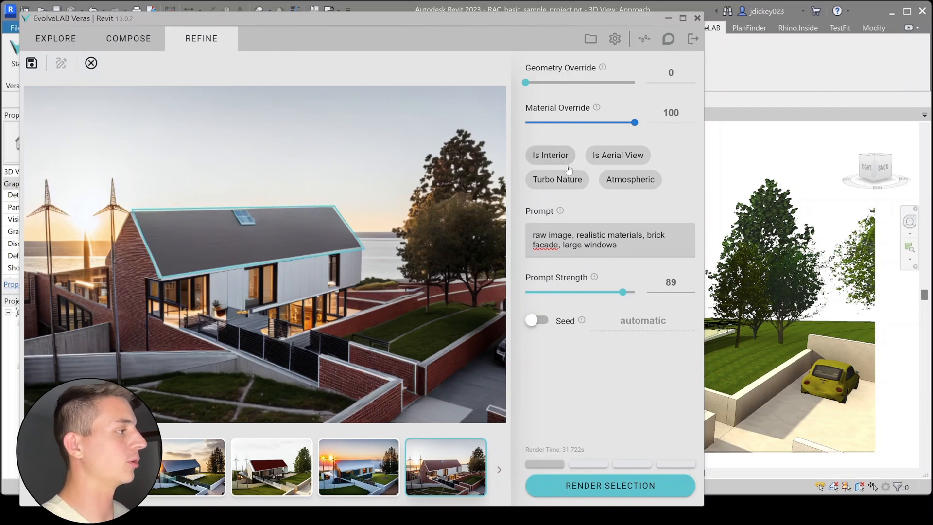
Refine the roof into solar panels, then mark the white wall with a 'raw image, realistic brick wall' prompt
triple_click(600, 239)
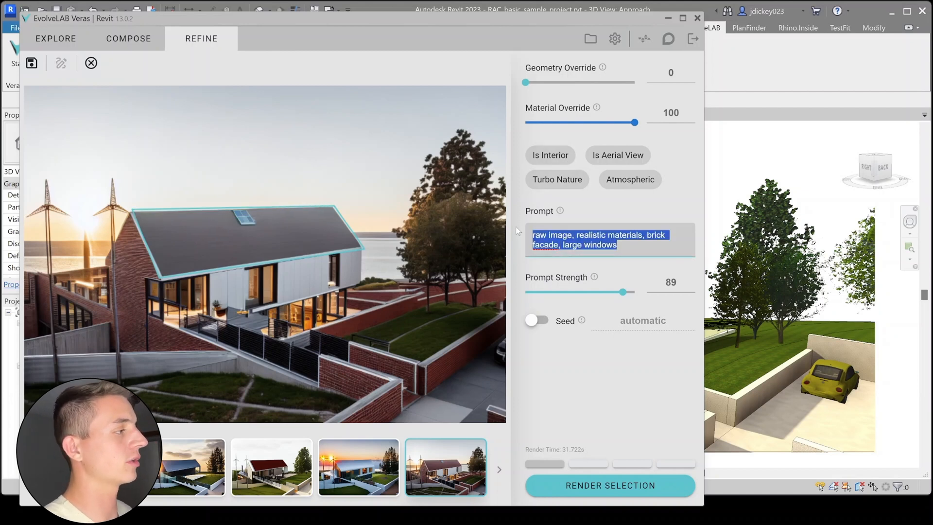
text(black shingle)
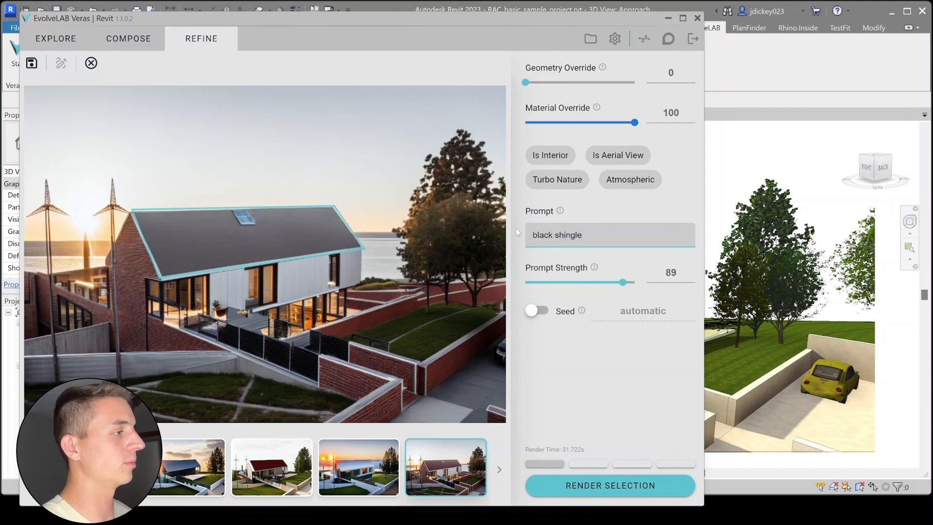
text(roo)
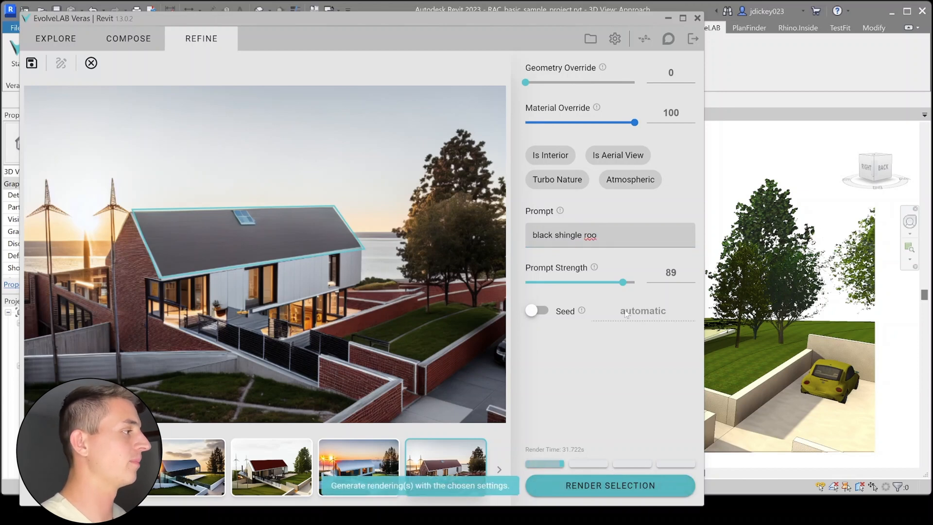
click(609, 235)
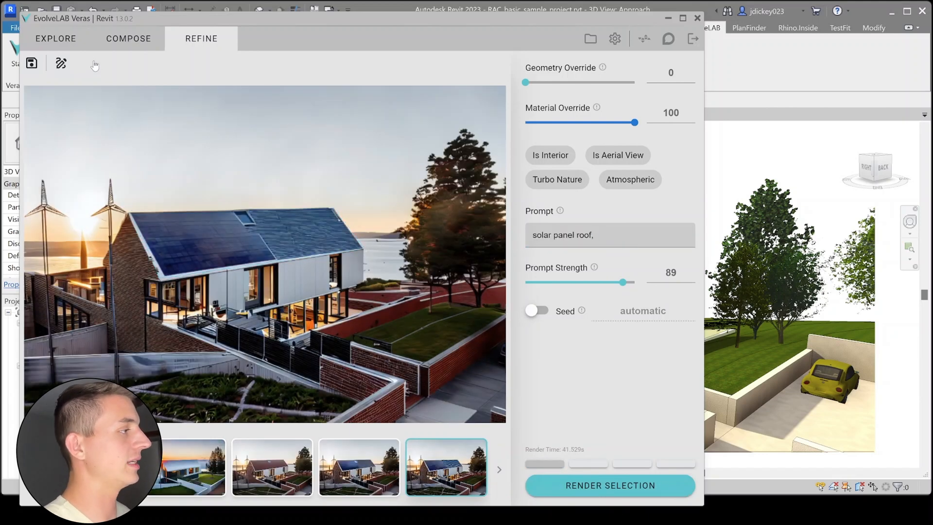
click(60, 63)
text(brick wa)
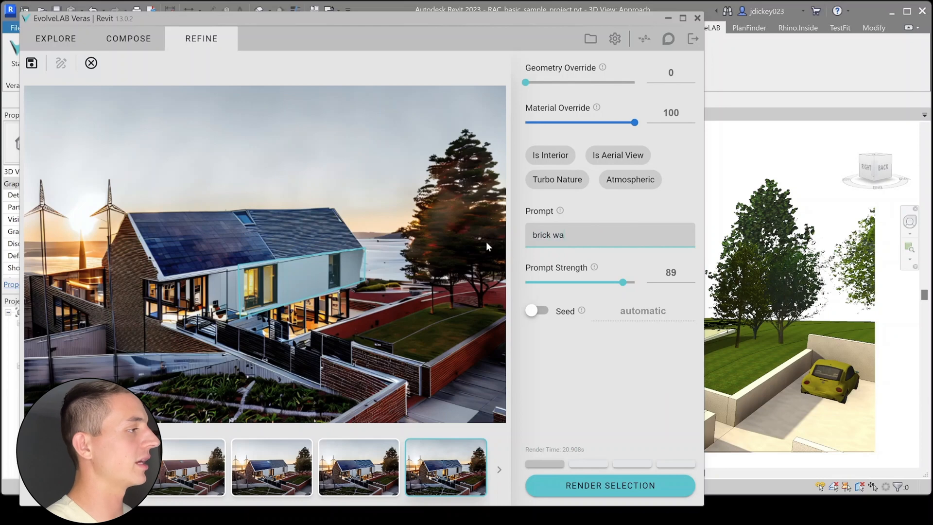
text(raw image, realistic brick wall)
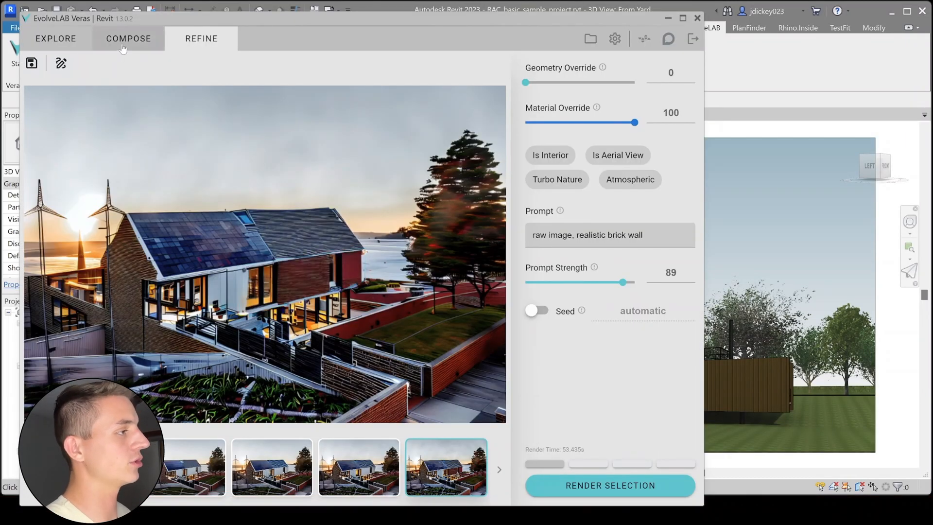
Refresh the source image from the Revit yard view and apply the Winter Cabin Creative style
click(52, 38)
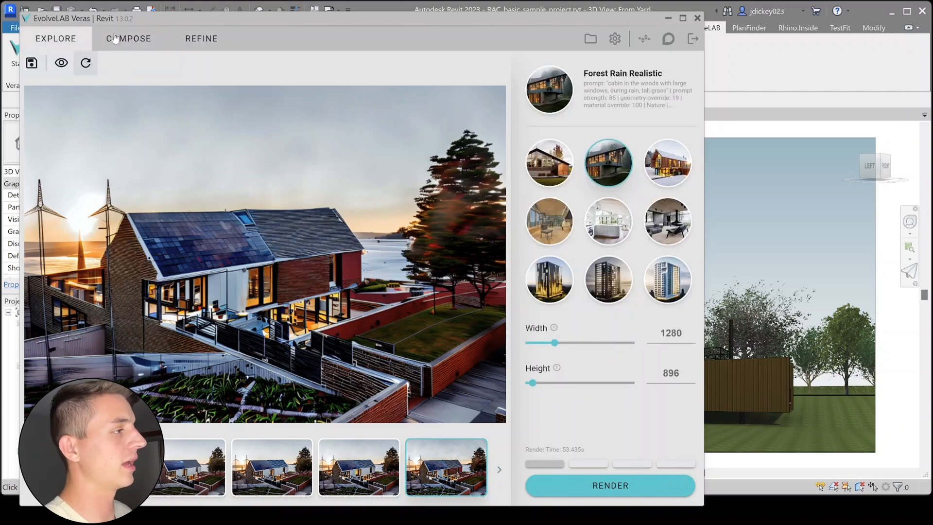
click(61, 63)
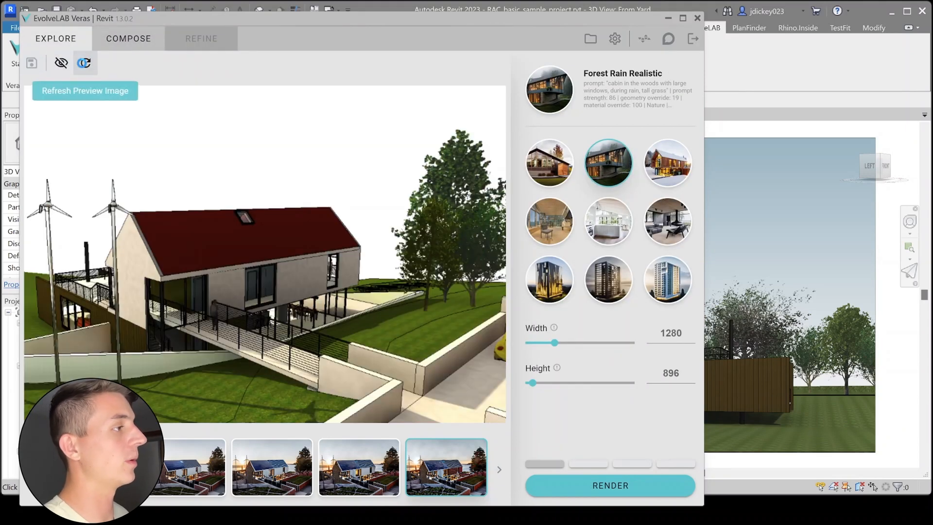
click(86, 64)
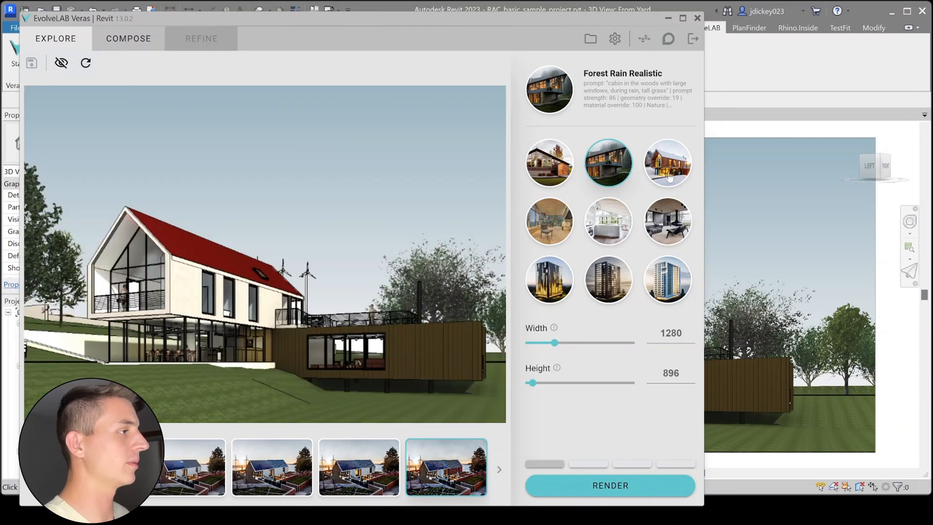
click(668, 163)
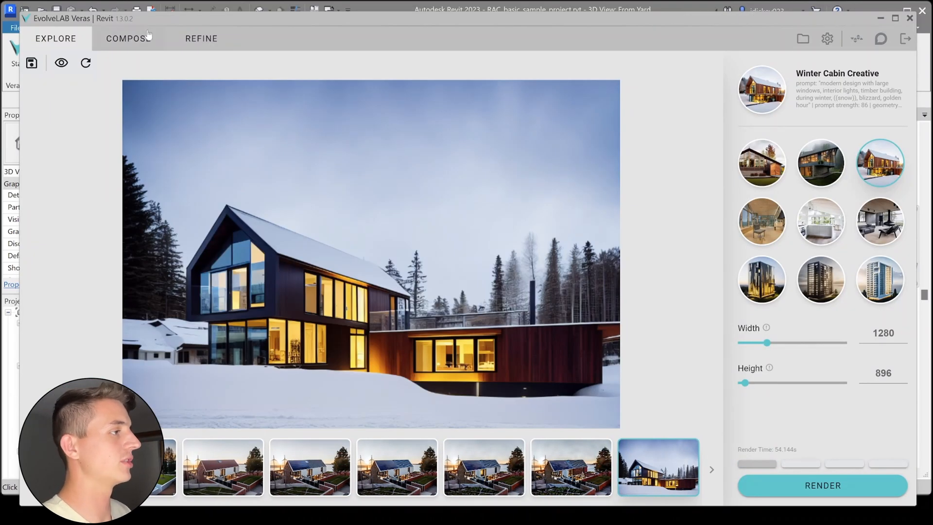
In Compose, set output width to 1088 and geometry override to 0, then edit the prompt wording
click(127, 38)
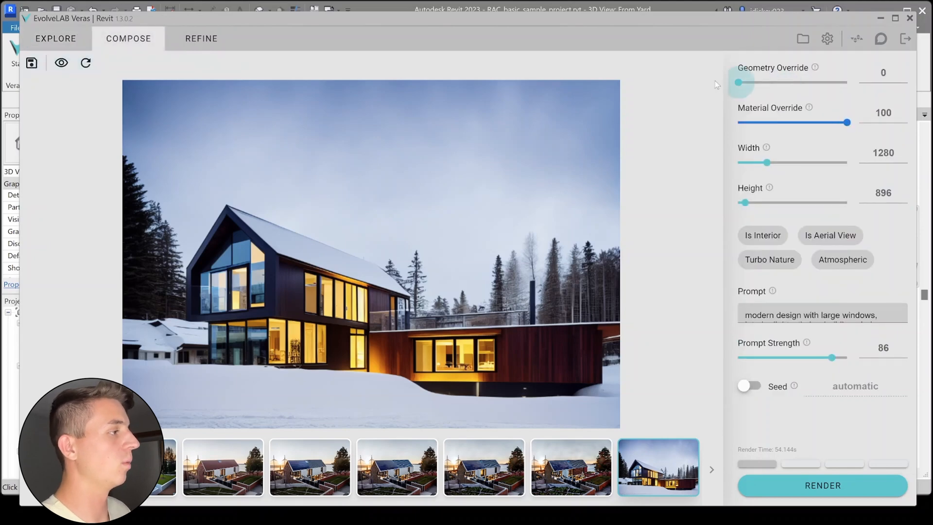
drag(768, 161, 755, 162)
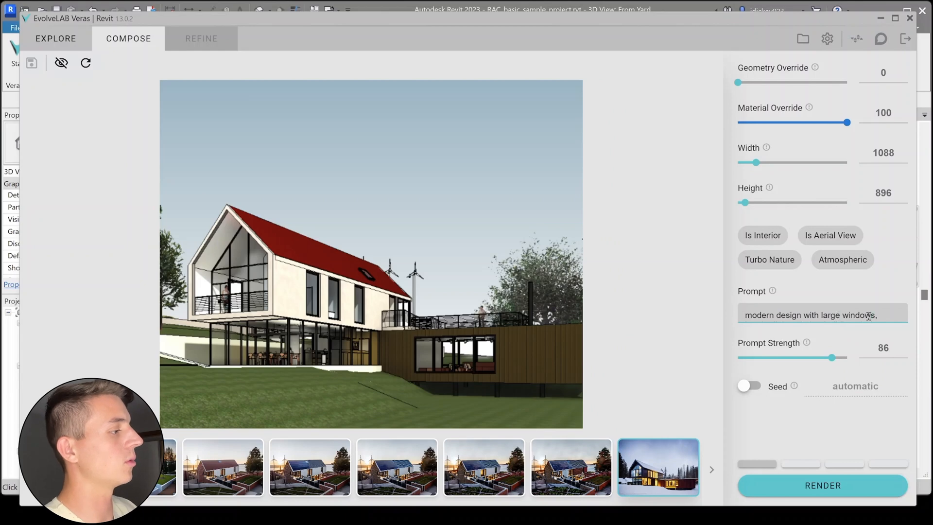
click(54, 38)
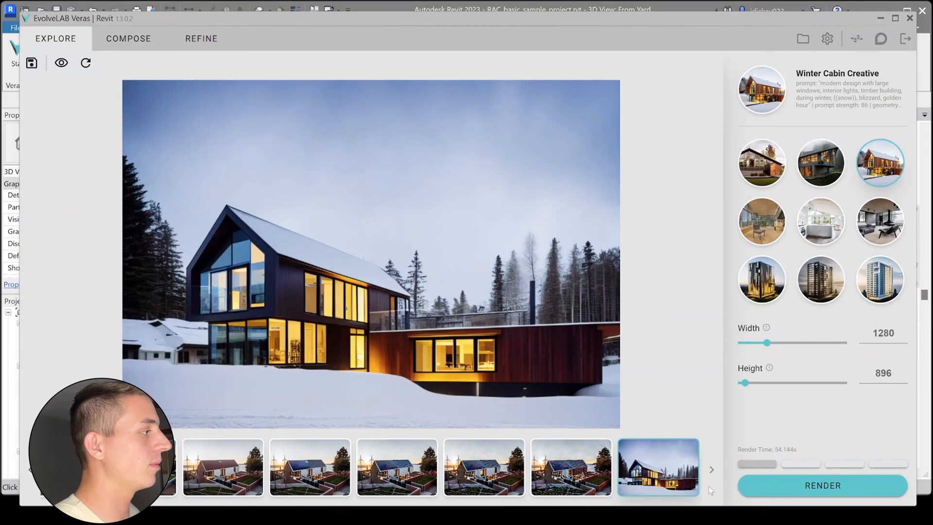
click(129, 39)
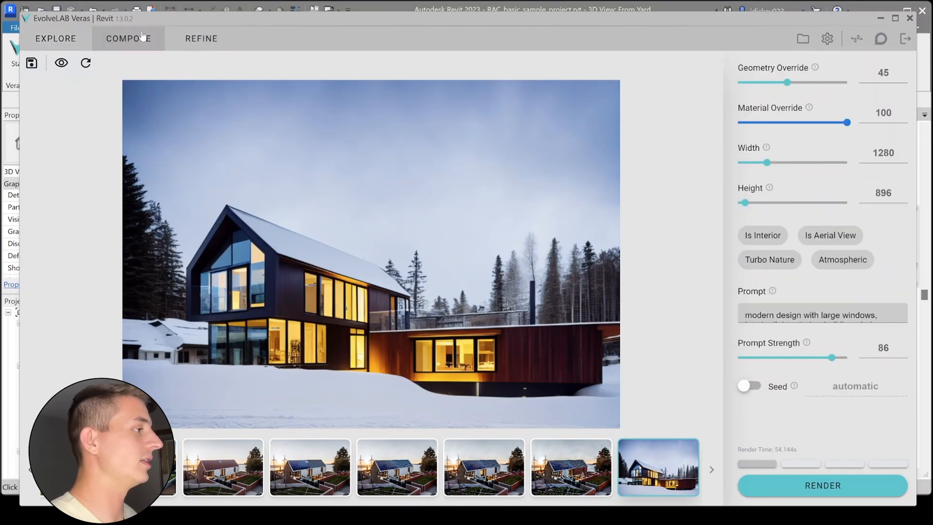
drag(787, 82, 738, 83)
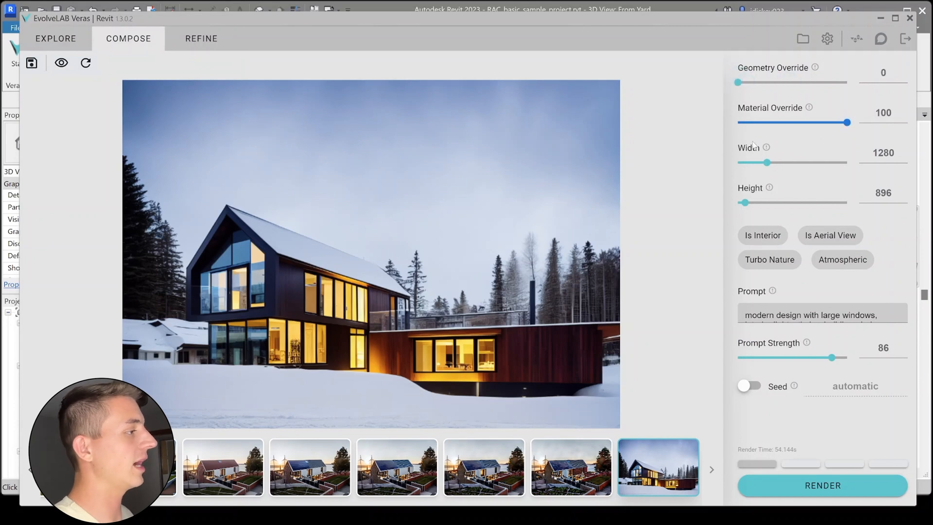
click(54, 38)
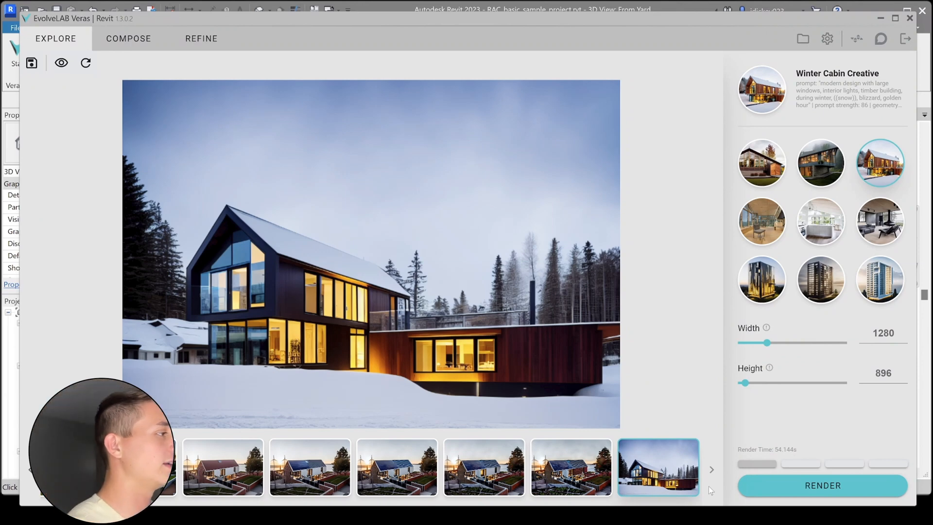
click(129, 39)
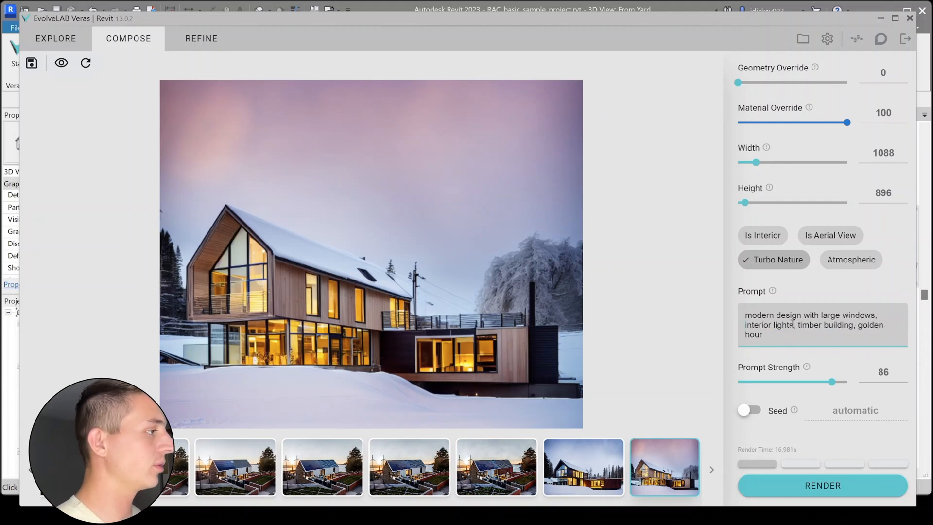
double_click(812, 325)
text(louis Kahn style, concrete)
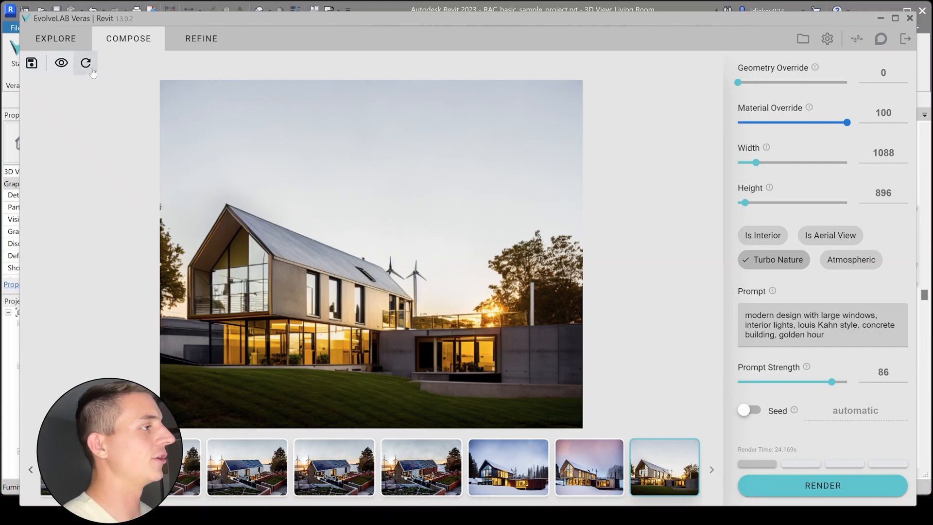
Refresh from the Living Room view and render Living Room - Keep Materials, then Living Room Realistic
click(60, 63)
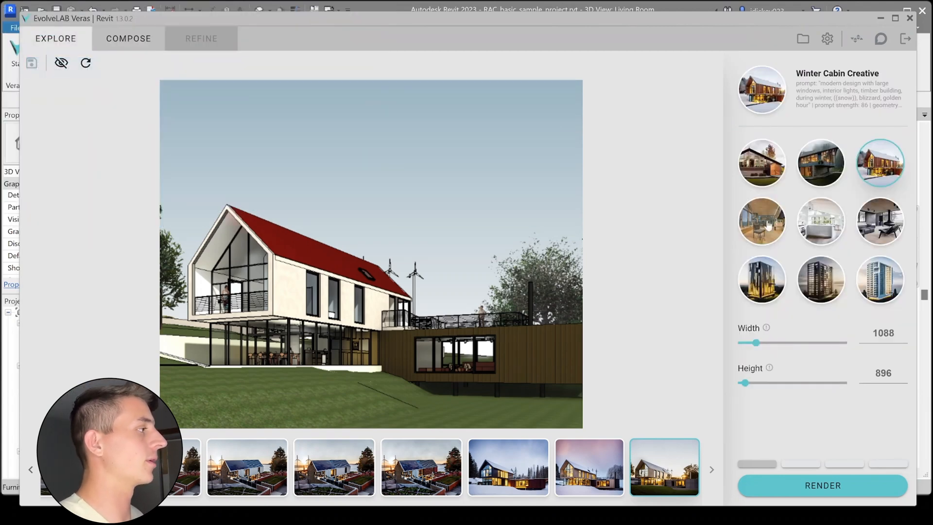
click(762, 221)
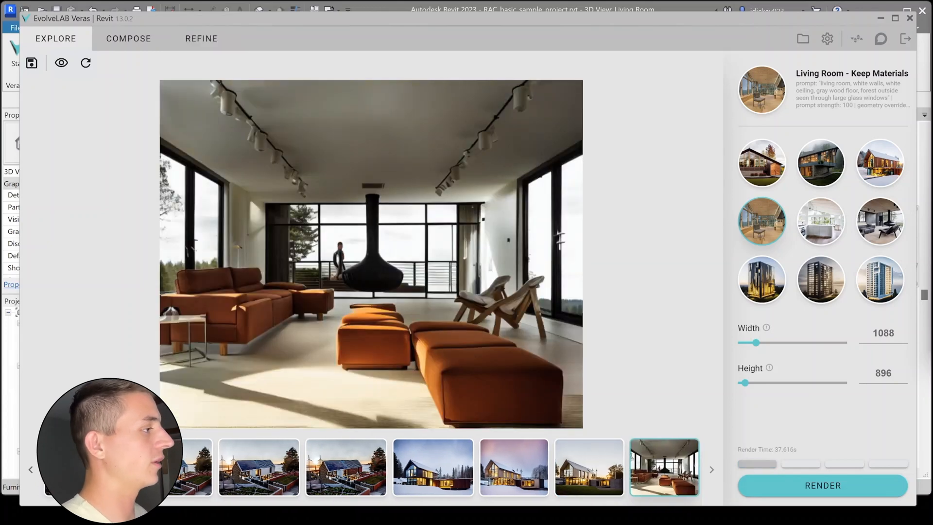
click(881, 221)
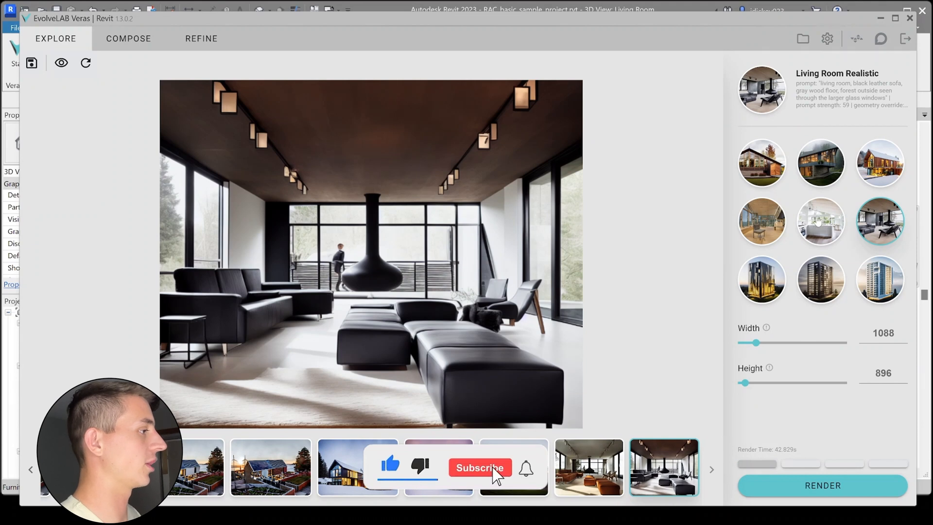
click(480, 468)
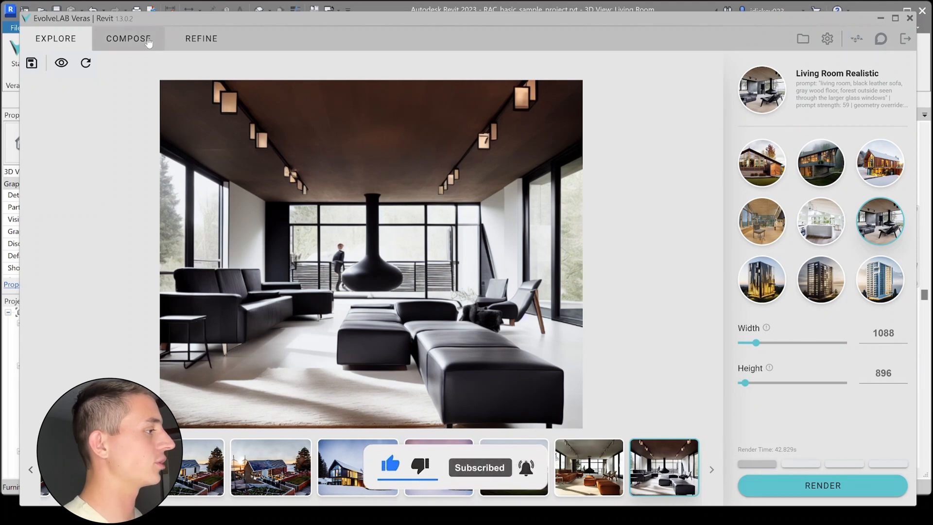
click(201, 39)
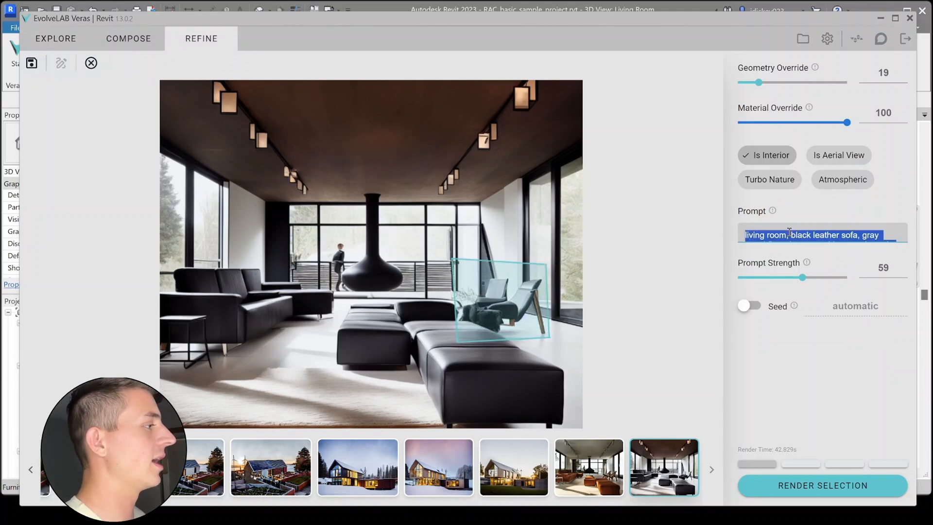
Refine the chair into brown leather, then re-render the boxed fireplace with a 'fire place' prompt
text(brown leather reclining chair)
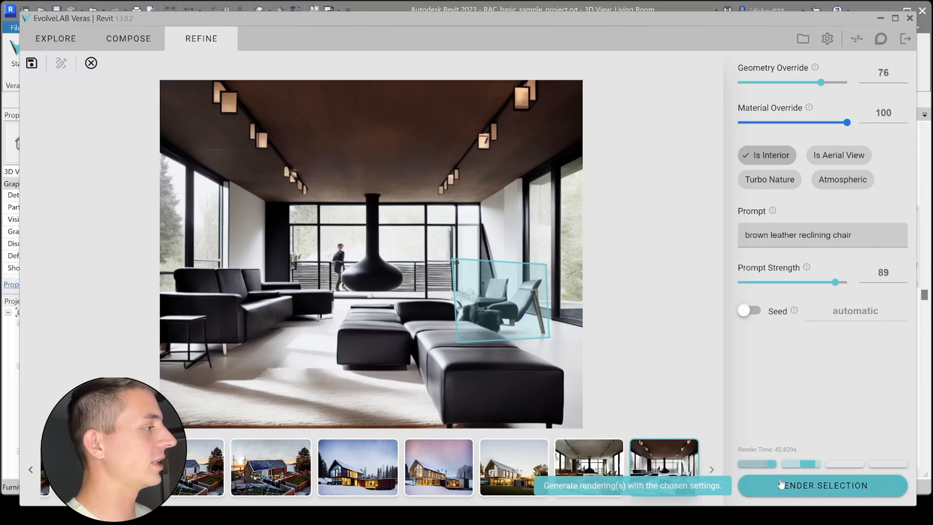
click(824, 485)
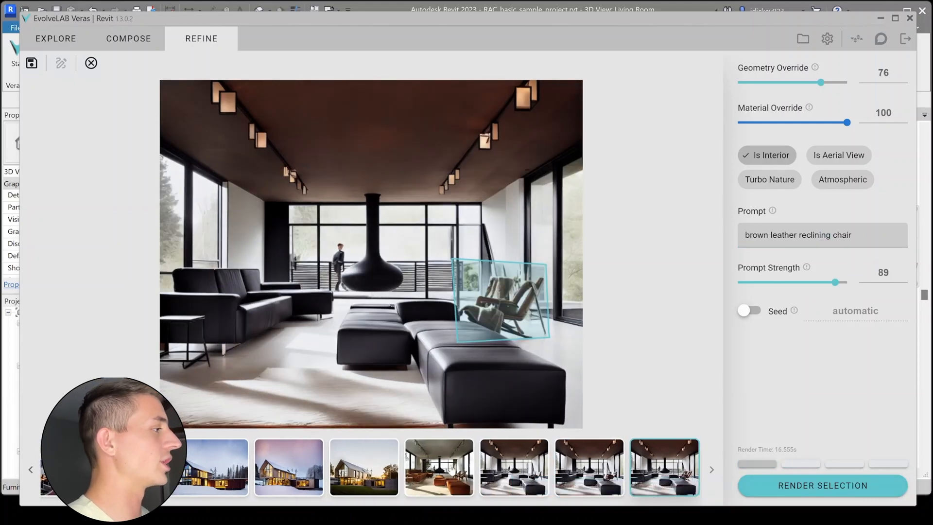
double_click(810, 234)
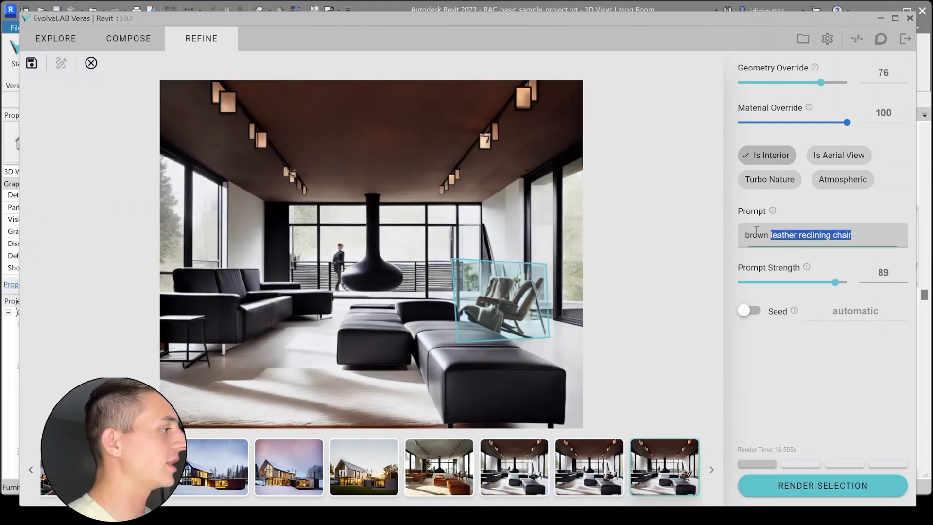
text(fire place)
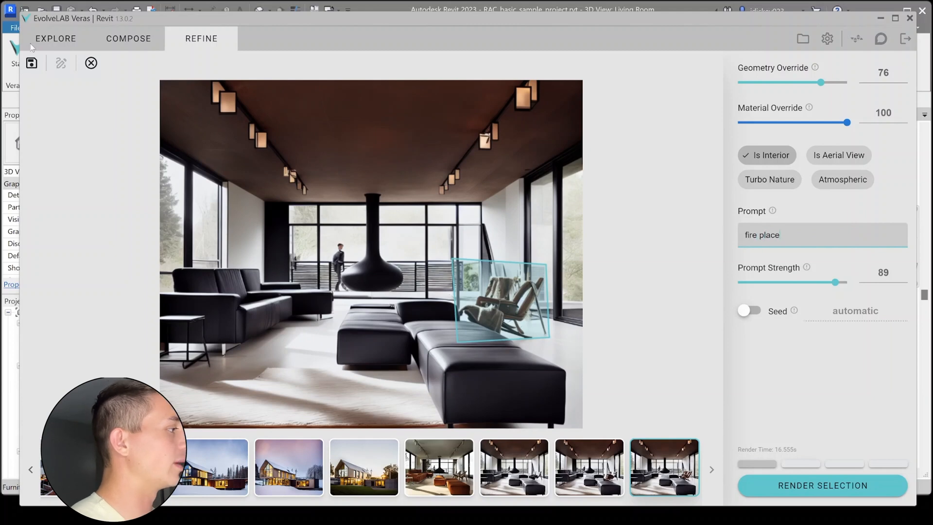
click(60, 63)
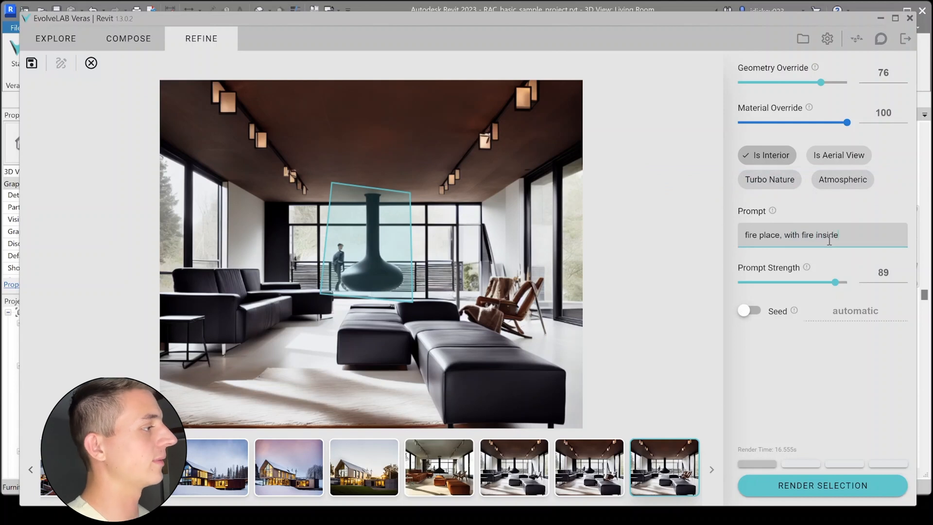
mouse_move(834, 489)
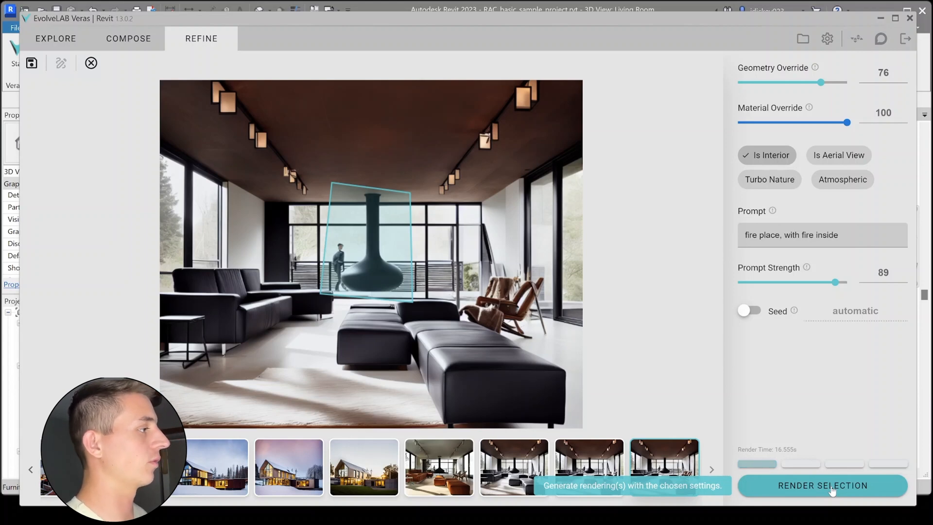
click(832, 486)
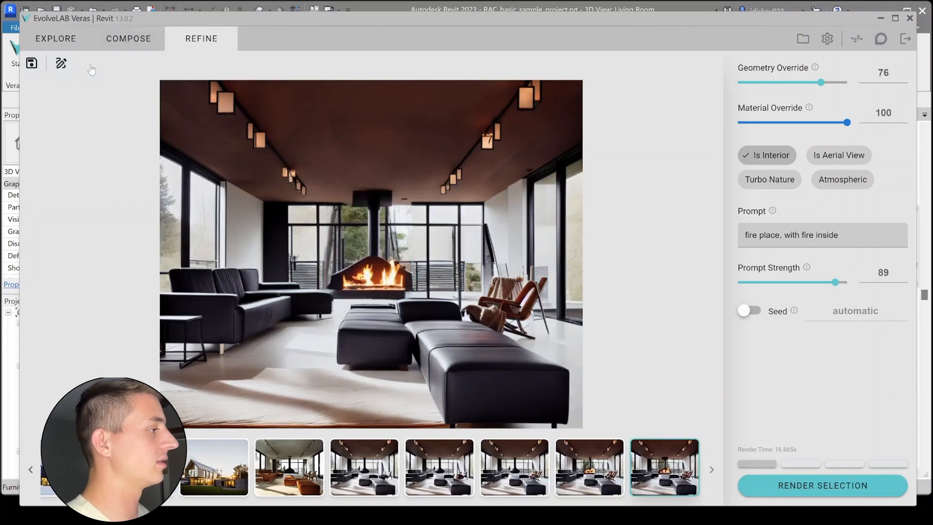
Lower Geometry Override to 60 and render a 'sports man cave, with tvs and brown leather' living room
click(129, 39)
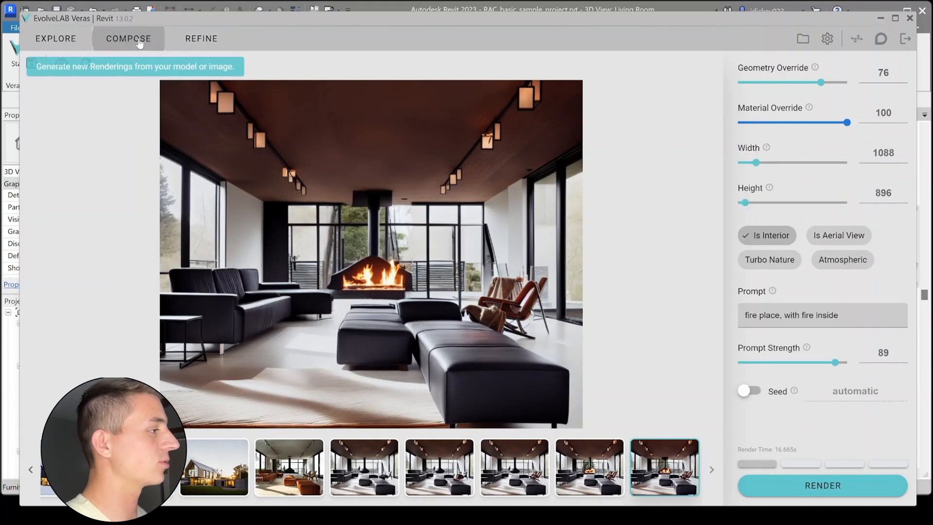
drag(824, 82, 805, 82)
text(interior)
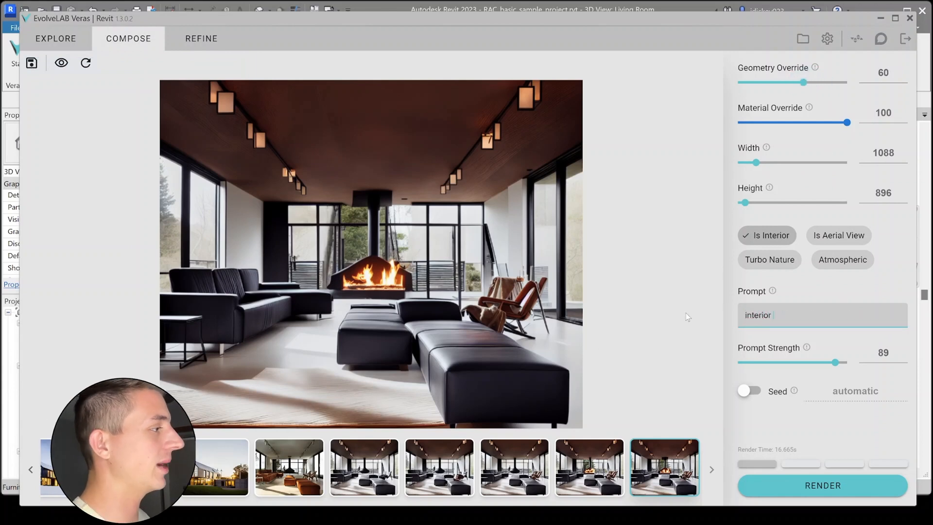
text(sports man cave, with)
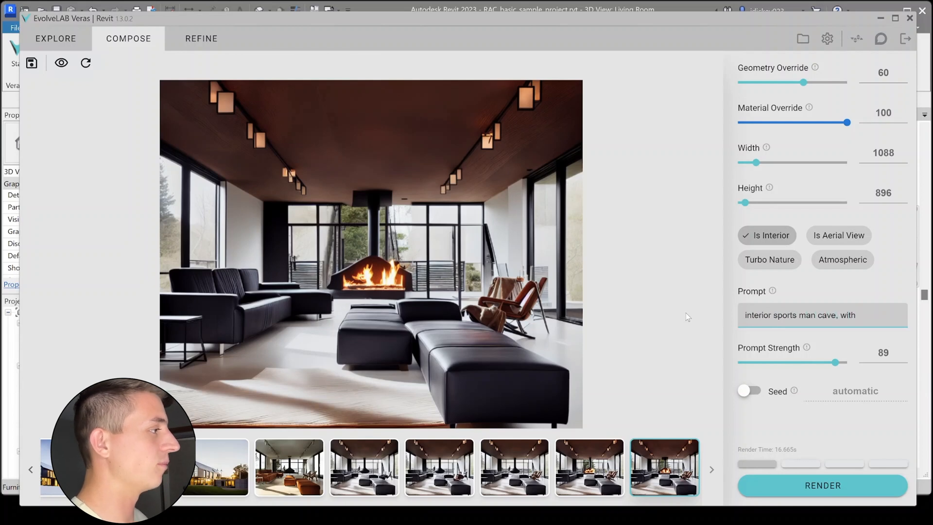
text(tvs and)
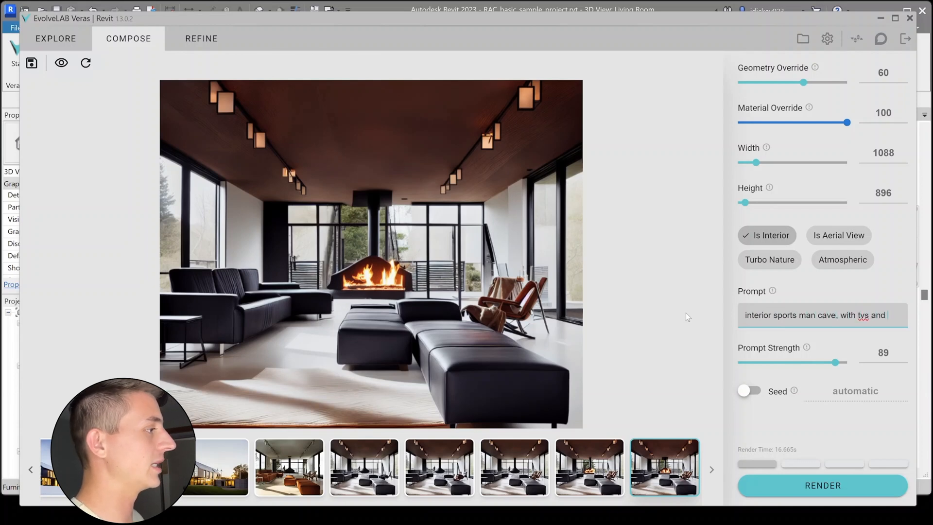
text(brown leather furniture, posters on the wall)
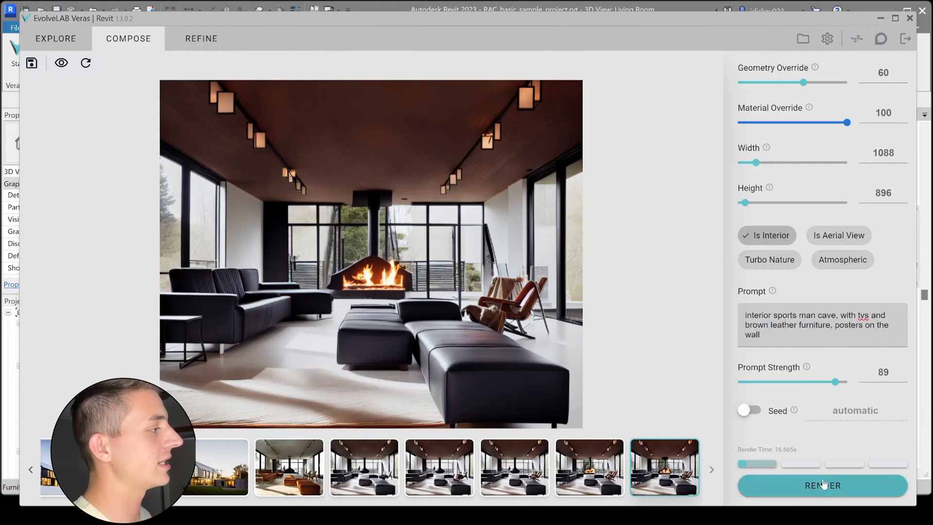
mouse_move(826, 486)
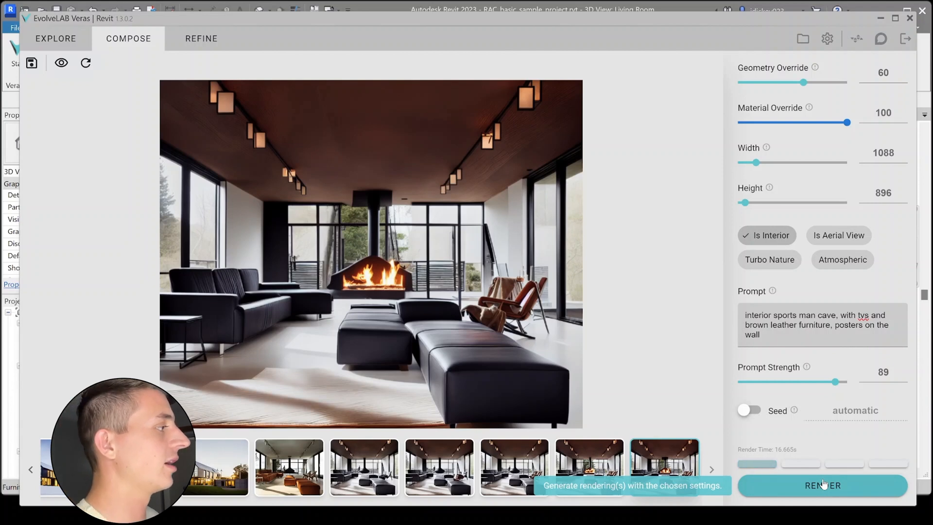
click(823, 486)
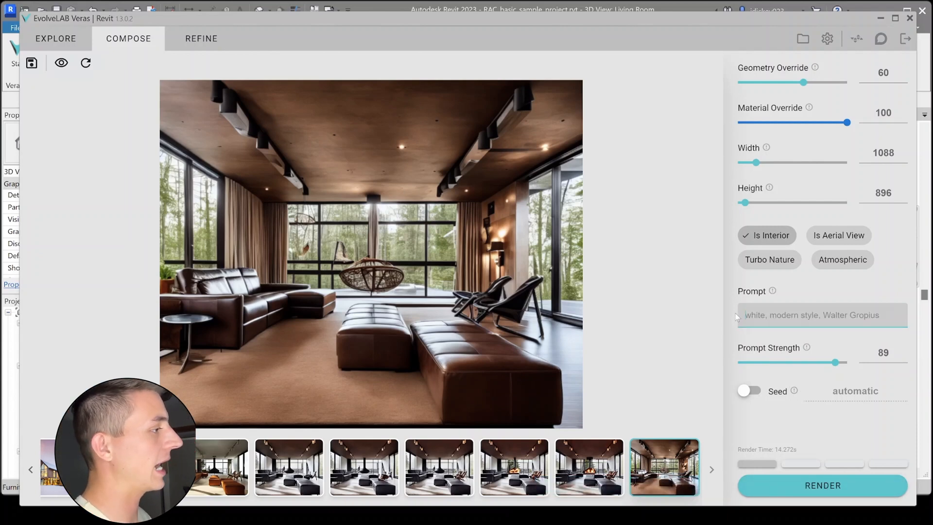
Render with the prompt 'raw image, realistic quality, japanese style interior, modern architecture, natural light'
text(japanese style interio)
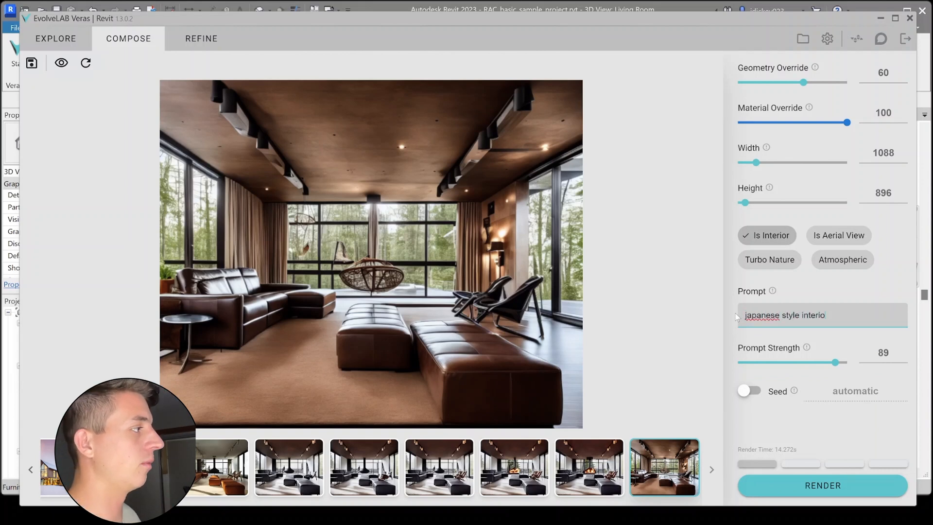
text(r, modern architecture, natural light)
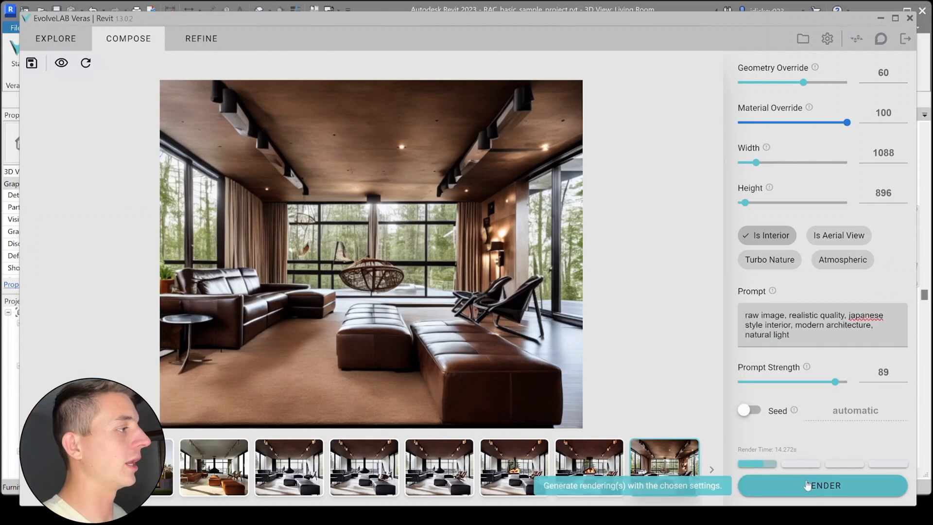
click(823, 486)
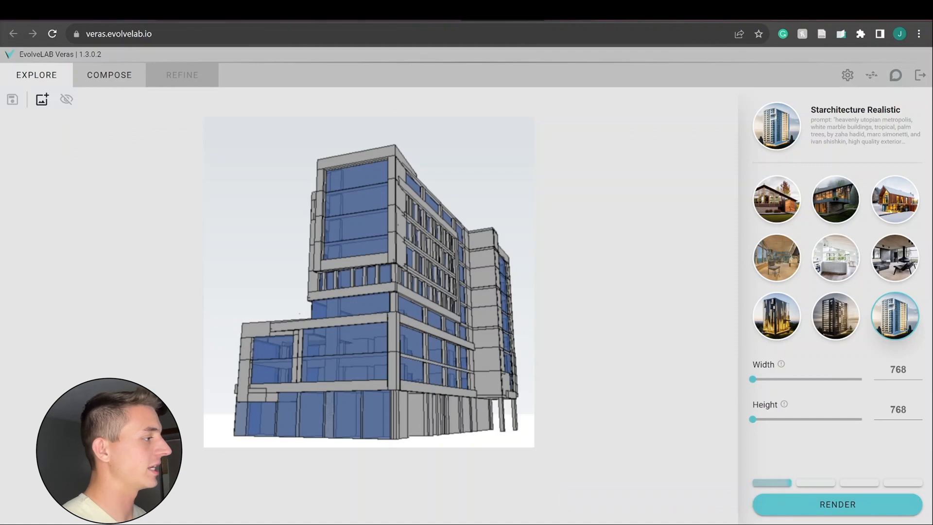
Render the massing model in Parametric Ext Massing, dismissing the render failure error and retrying
click(834, 504)
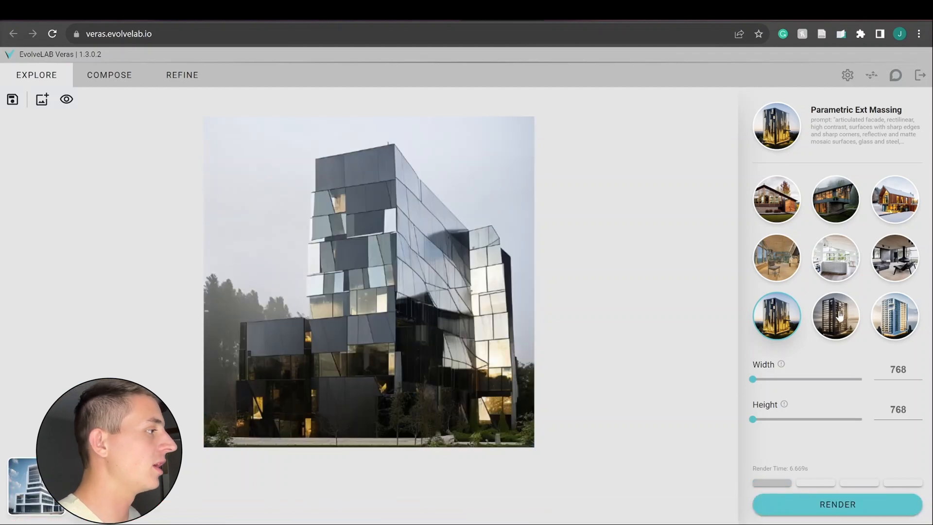
click(836, 505)
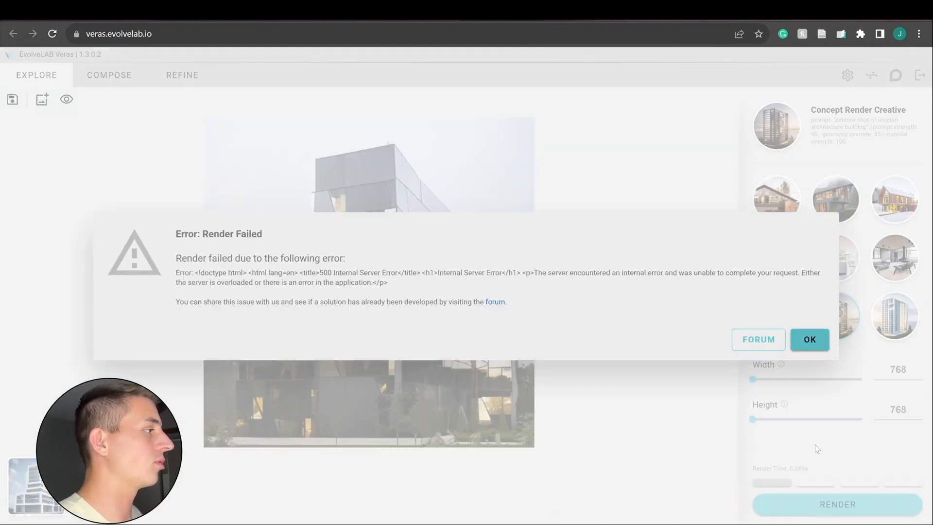
click(810, 339)
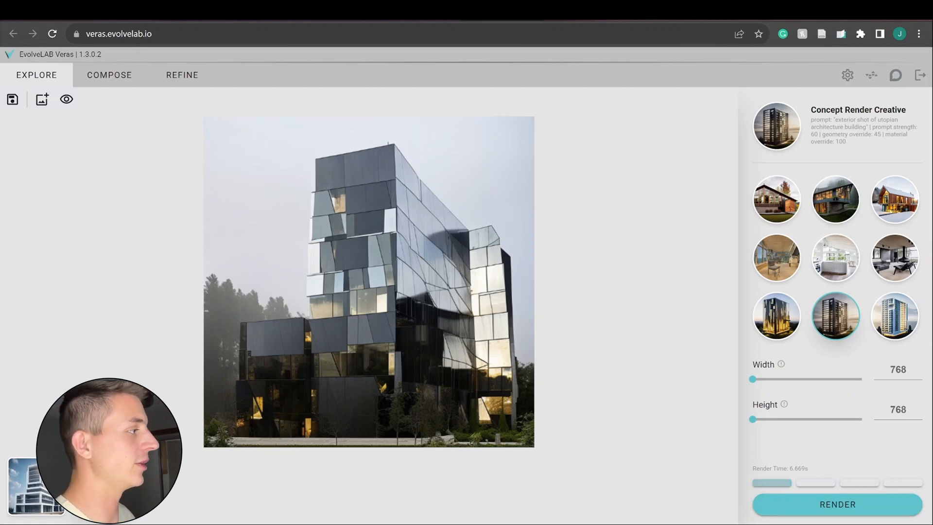
click(837, 505)
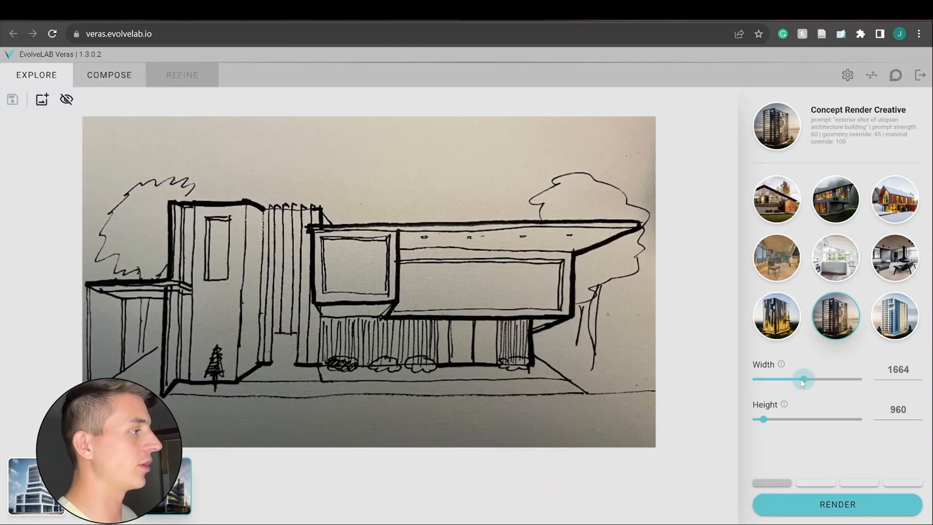
Render the house sketch as Timber Autumn (retrying after an error) and Winter Cabin, then load the living-room sketch
click(776, 200)
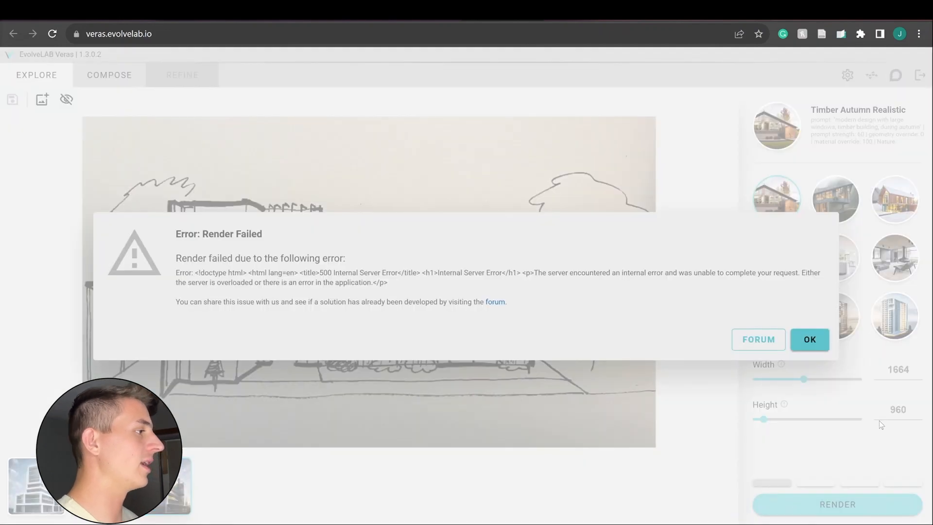
click(810, 339)
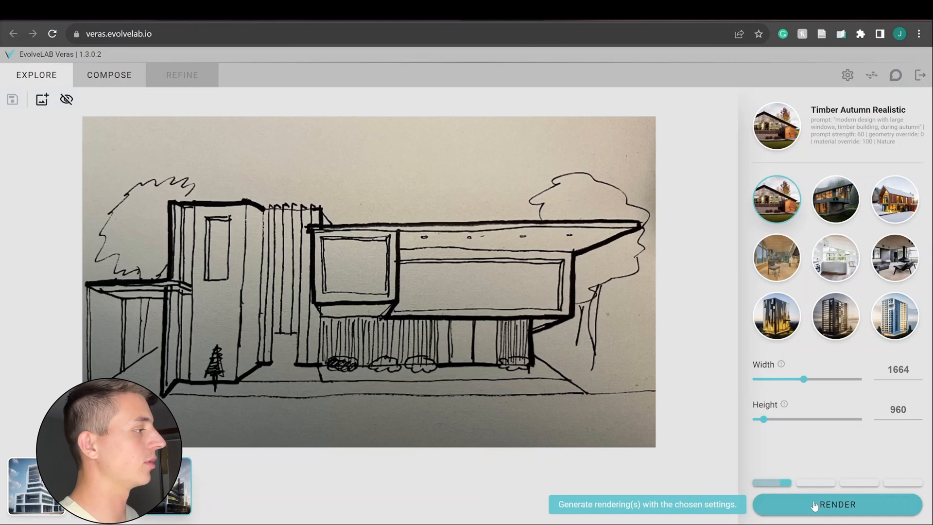
click(817, 505)
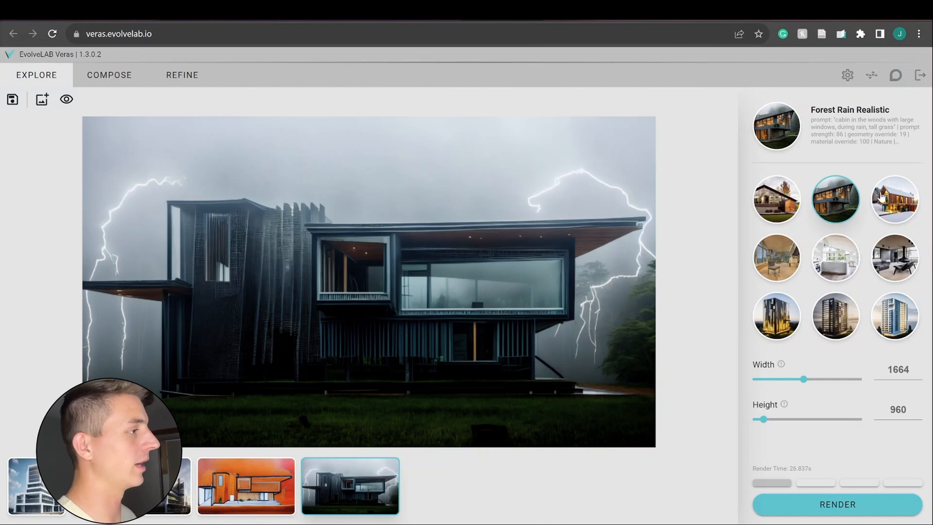
click(895, 199)
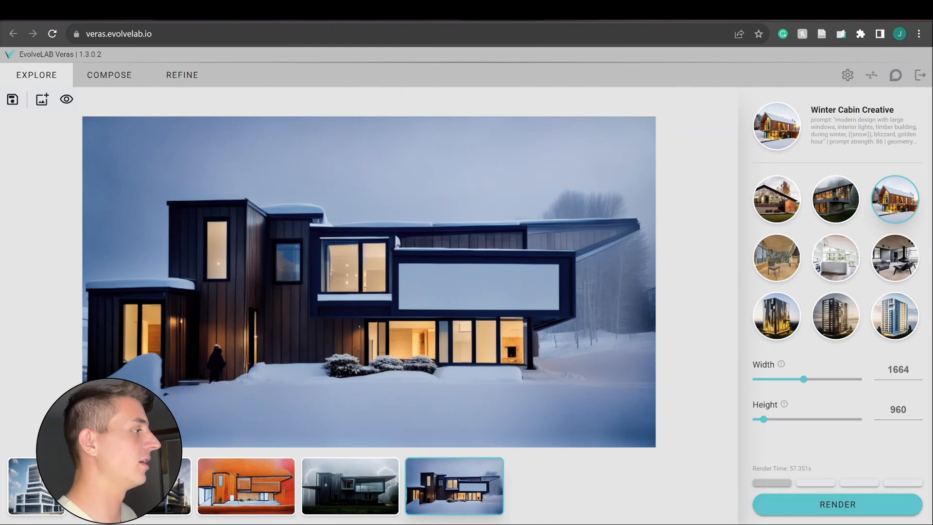
click(66, 99)
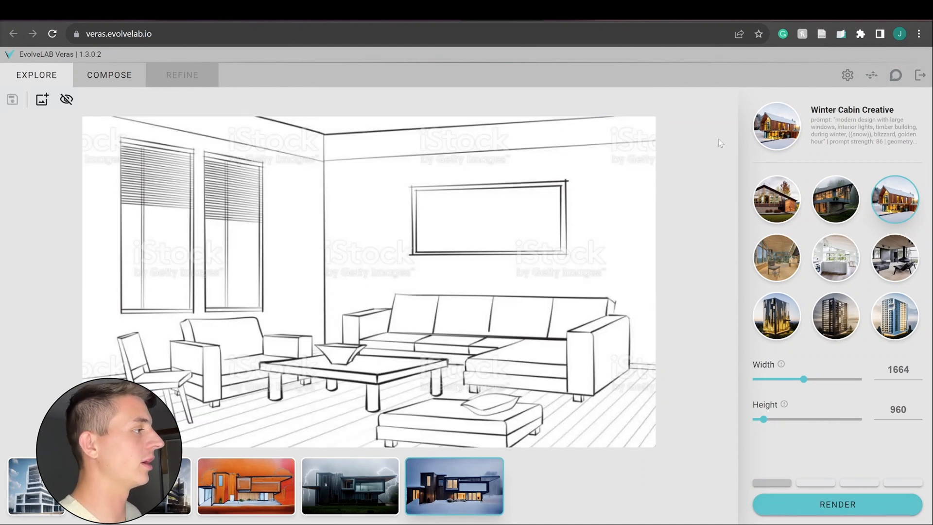
Render the living-room sketch in Living Room Realistic, then White Kitchen Creative styles
click(777, 258)
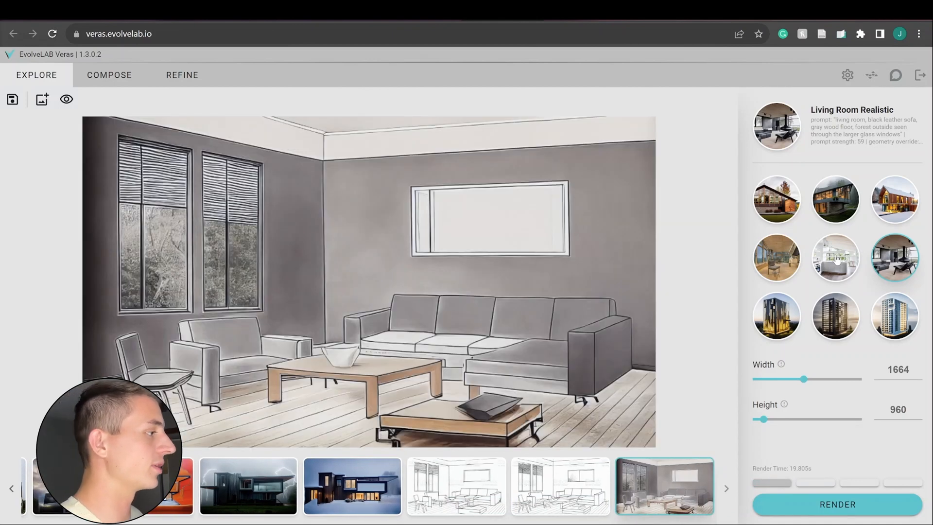
click(836, 258)
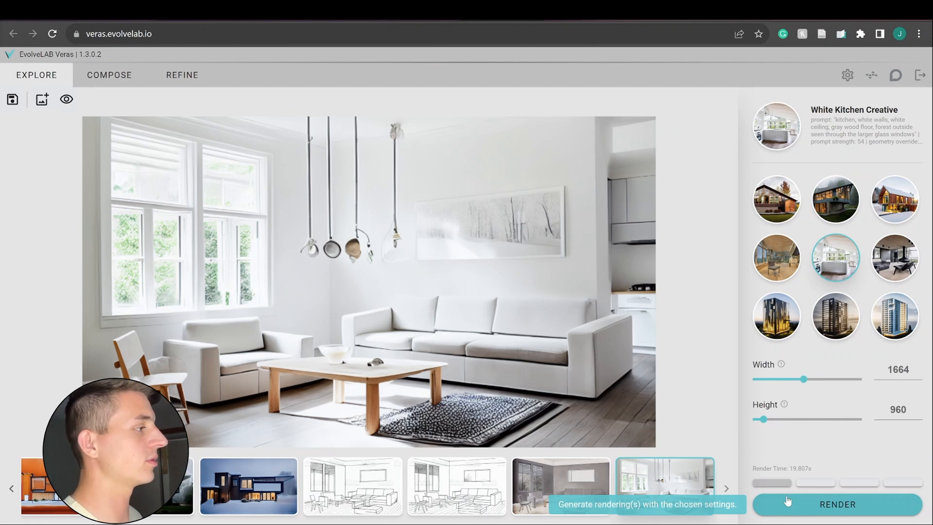
mouse_move(588, 220)
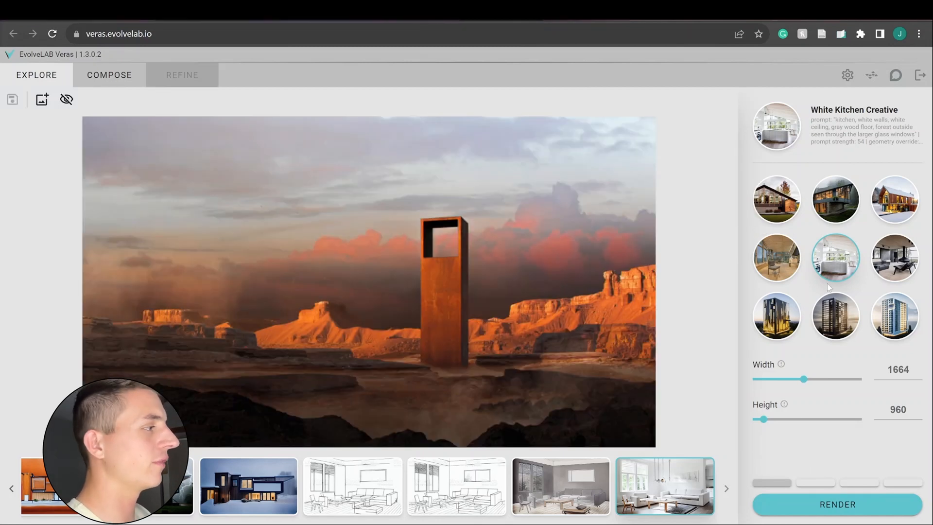
Render the desert monolith at width 1216 in Parametric Ext Massing, then Starchitecture Realistic
click(777, 316)
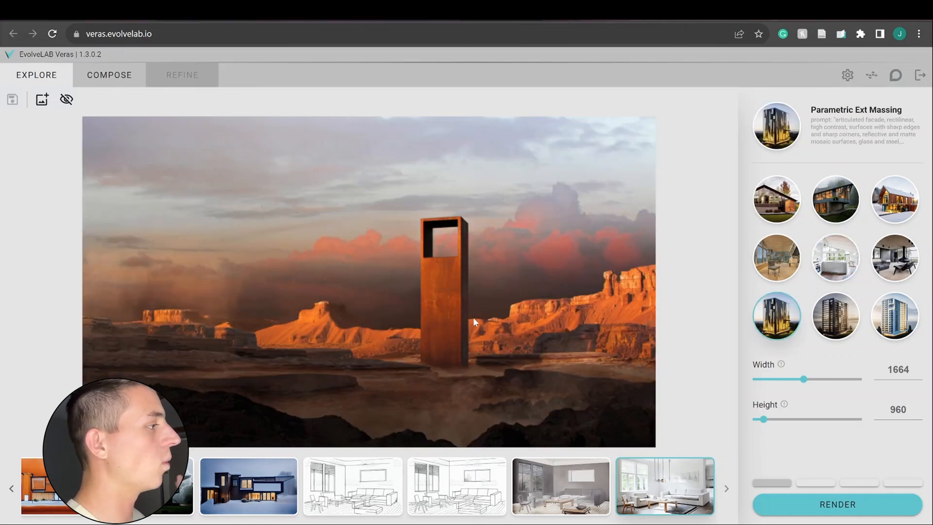
mouse_move(802, 380)
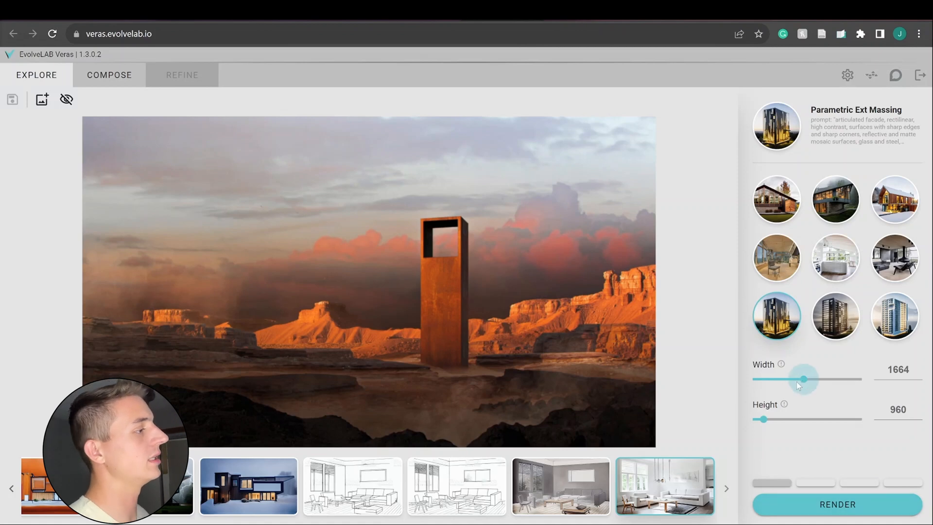
drag(804, 379, 777, 379)
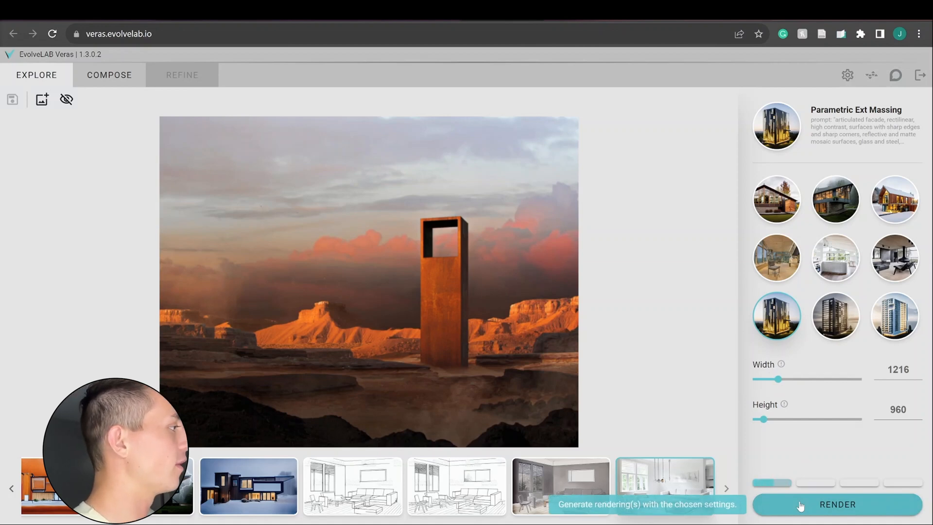
mouse_move(801, 505)
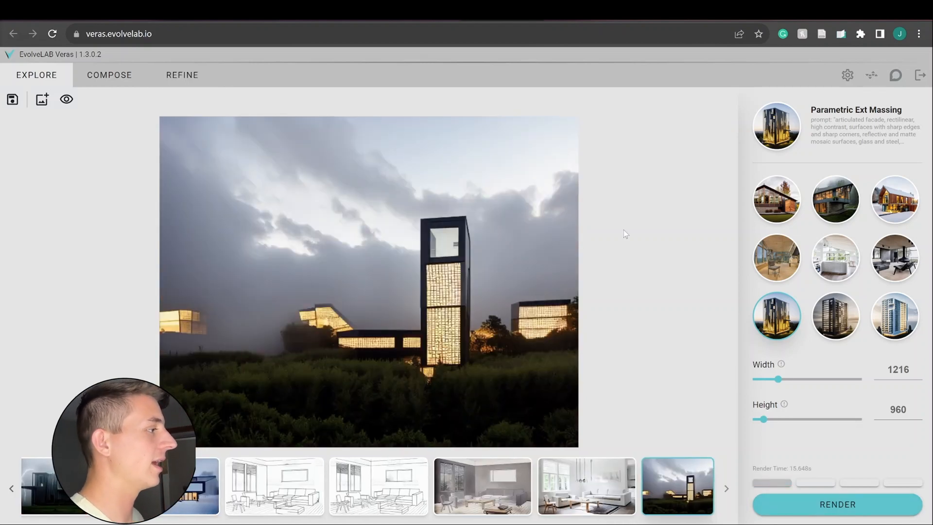
click(895, 316)
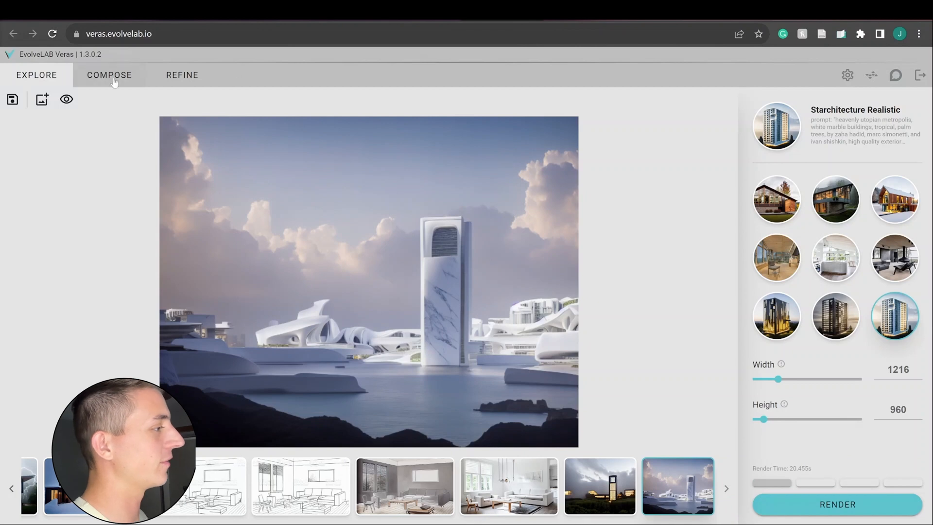
Load the house sketch in Compose, set Prompt Strength 86, and edit the beach house prompt
click(109, 75)
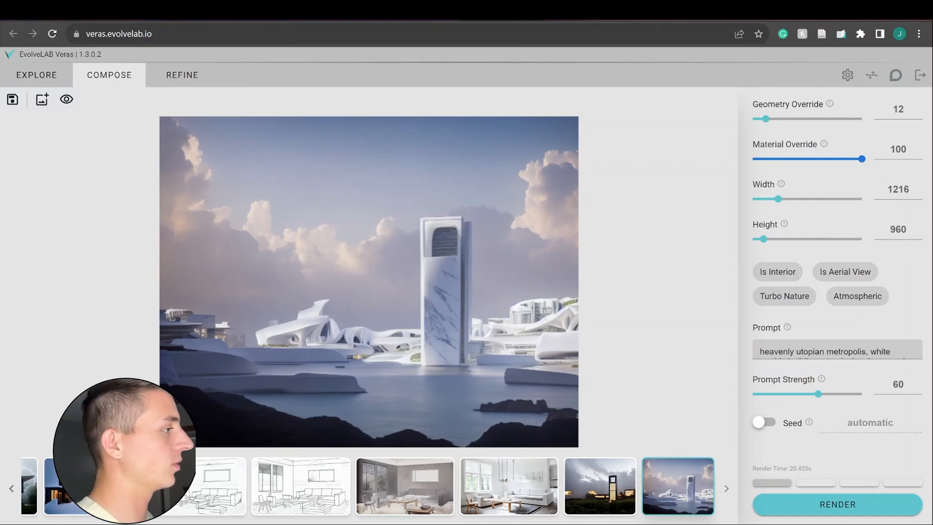
click(66, 99)
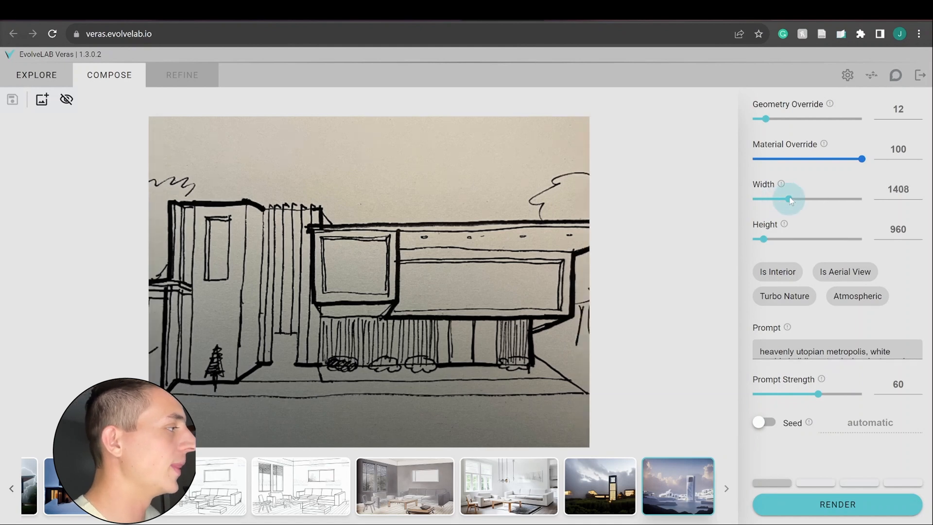
click(784, 296)
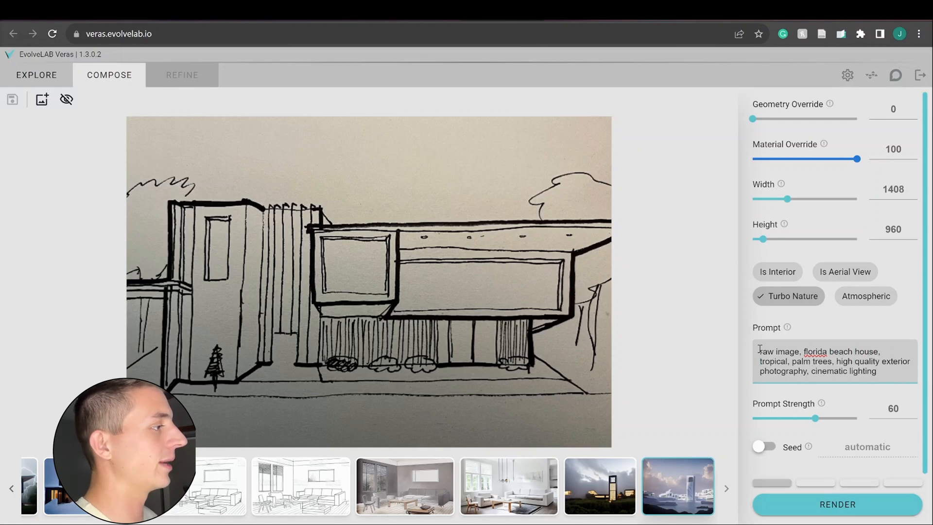
drag(816, 418, 828, 419)
text(e, white modern styl)
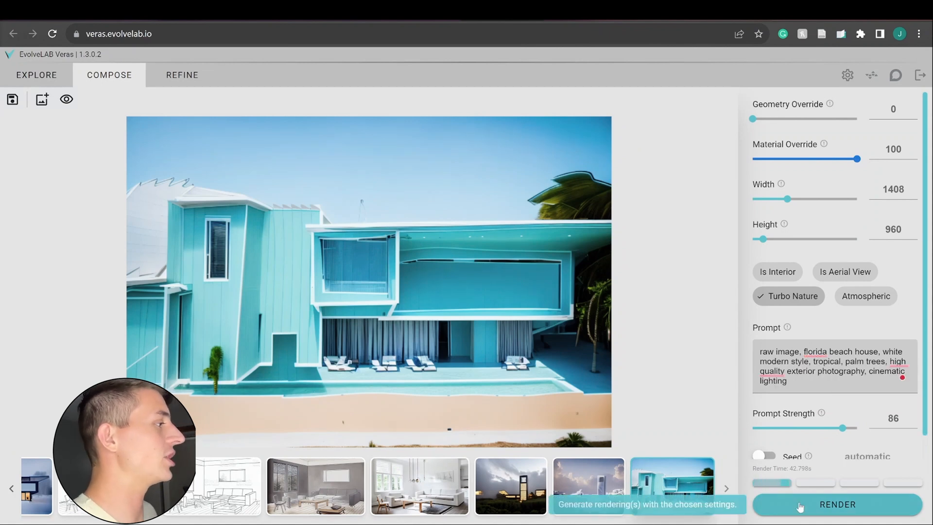
mouse_move(529, 257)
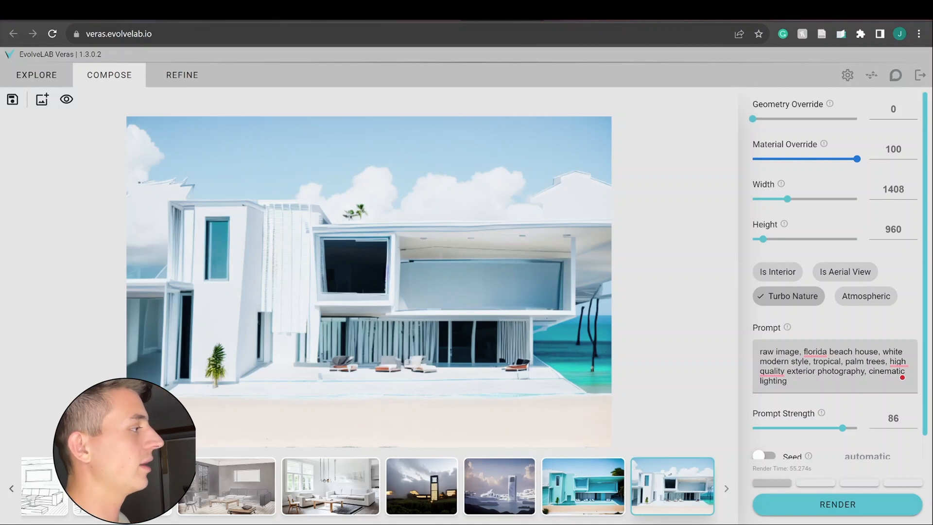
drag(787, 199, 779, 199)
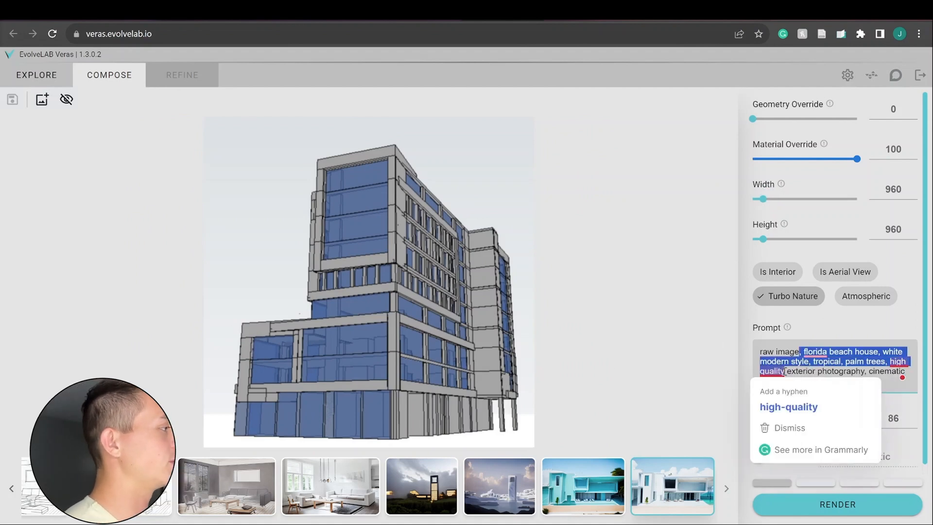
Render two New York industrial skyscraper variations, then load the living room line sketch
click(789, 429)
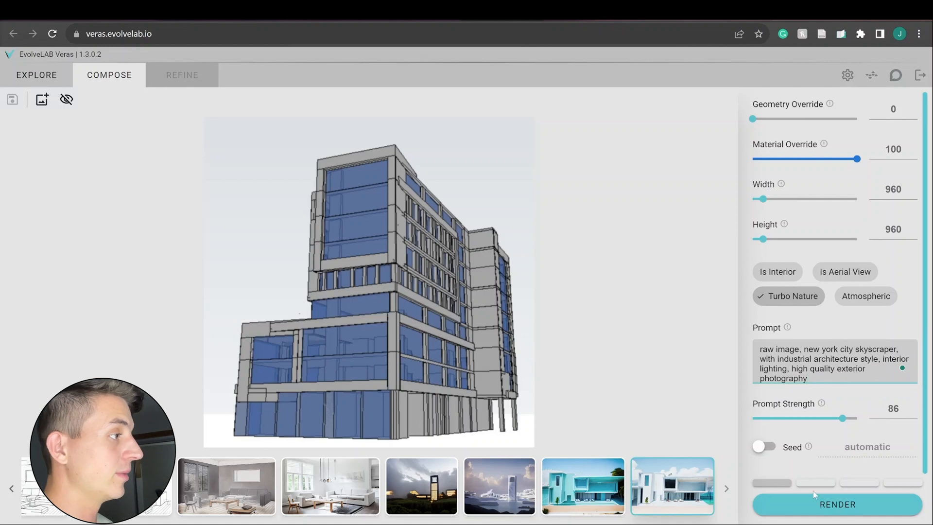
click(837, 505)
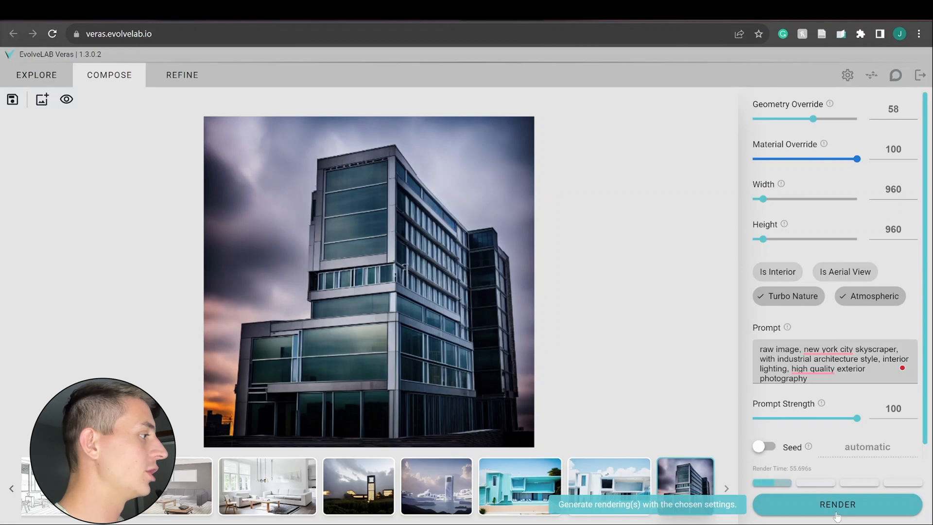
click(838, 504)
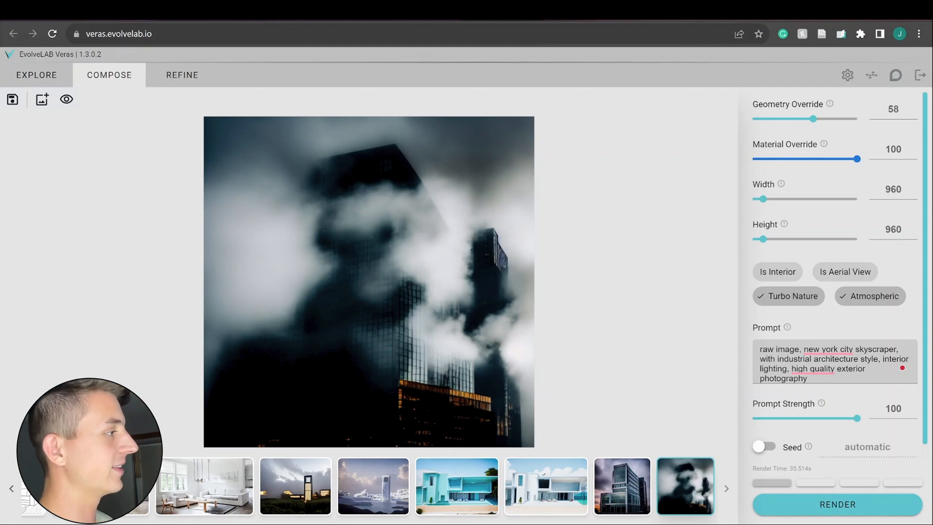
click(67, 99)
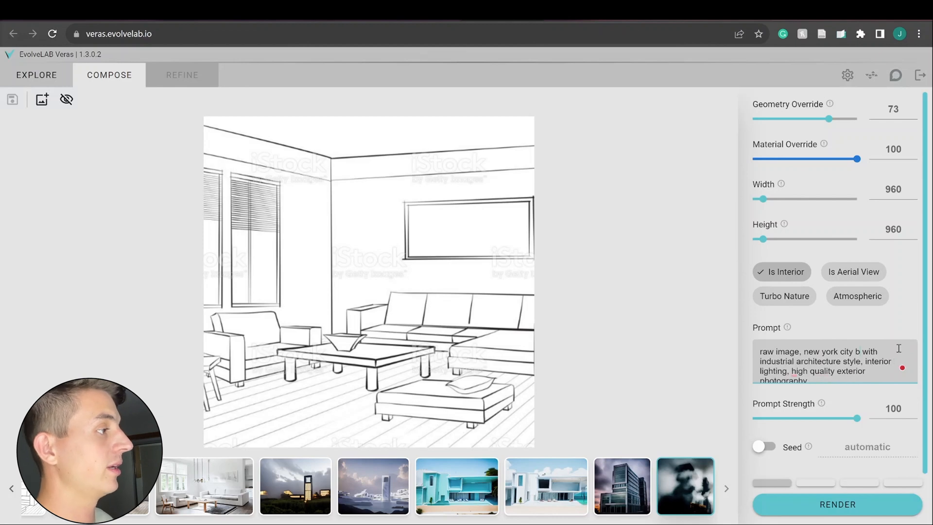
Enter the boho apartment industrial-style interior prompt and render another variation
text(boho apartment, with industrial architecture style, interior lighting, high quality interior photography, plants, and pictures on the walls)
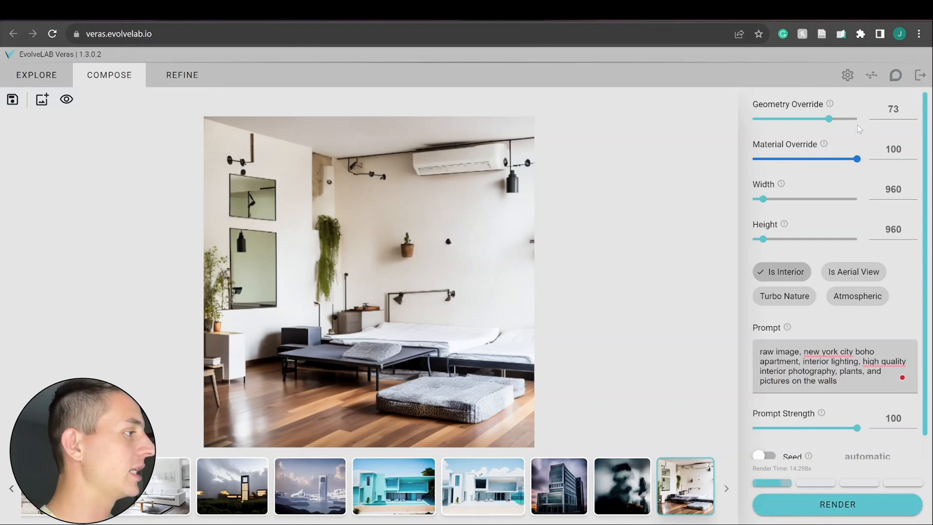
click(182, 75)
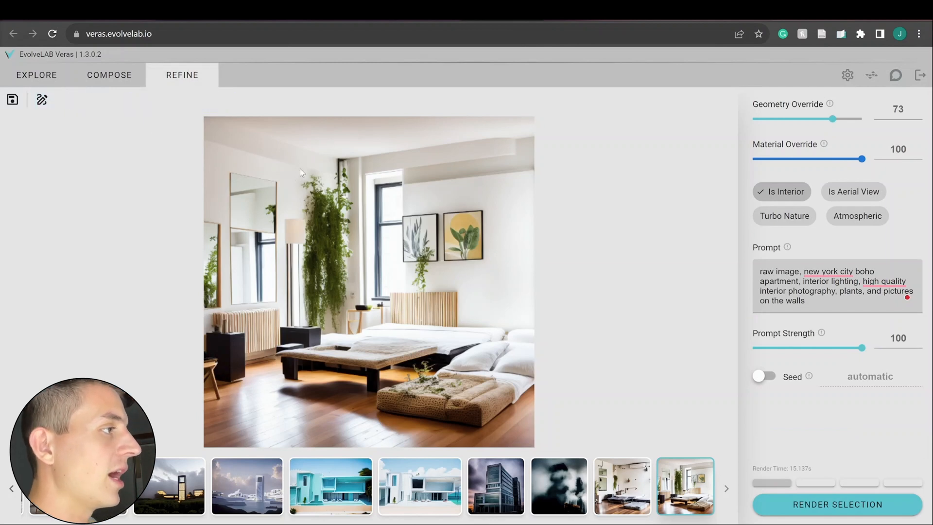
Begin marking the bedroom's left wall for selective re-rendering
click(42, 99)
text(exterior window, looking out into the city)
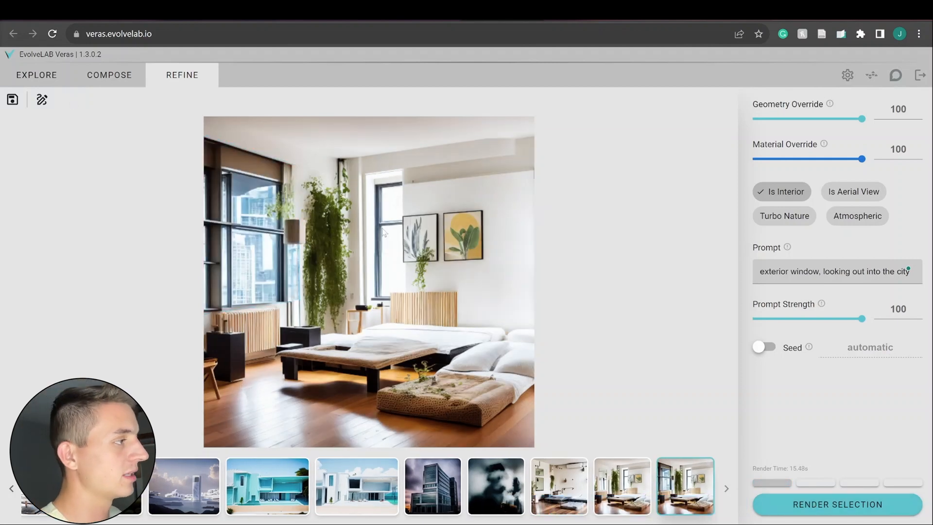
mouse_move(606, 240)
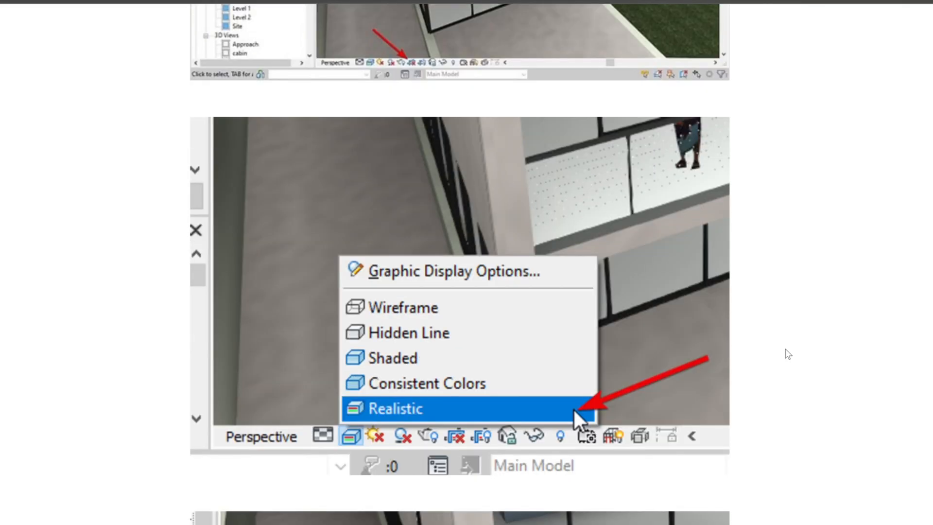
Scroll the blog post down to the Living Room and Dining Room example renders
click(445, 272)
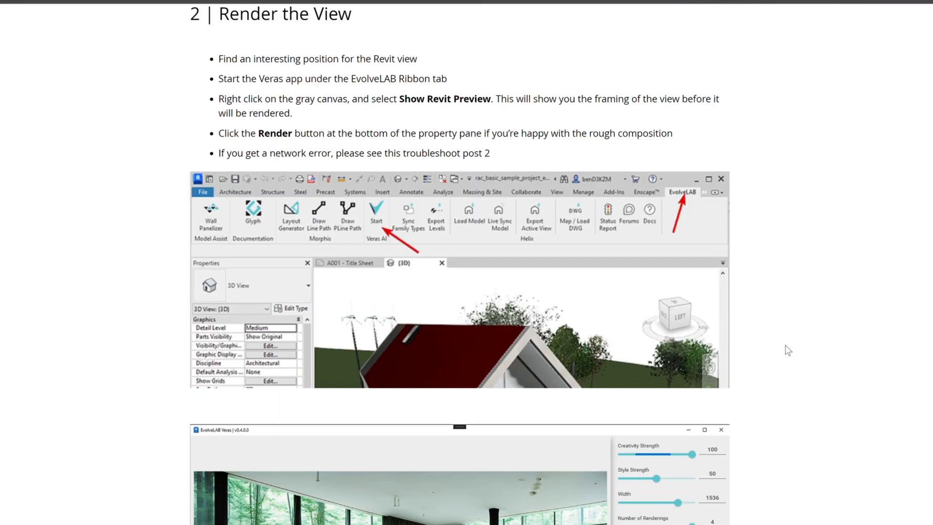
scroll(down, 3)
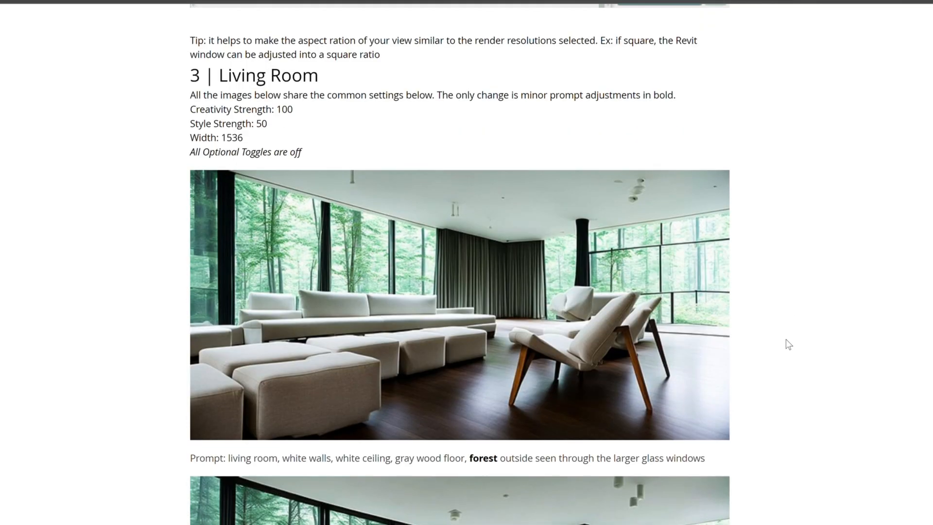
scroll(down, 3)
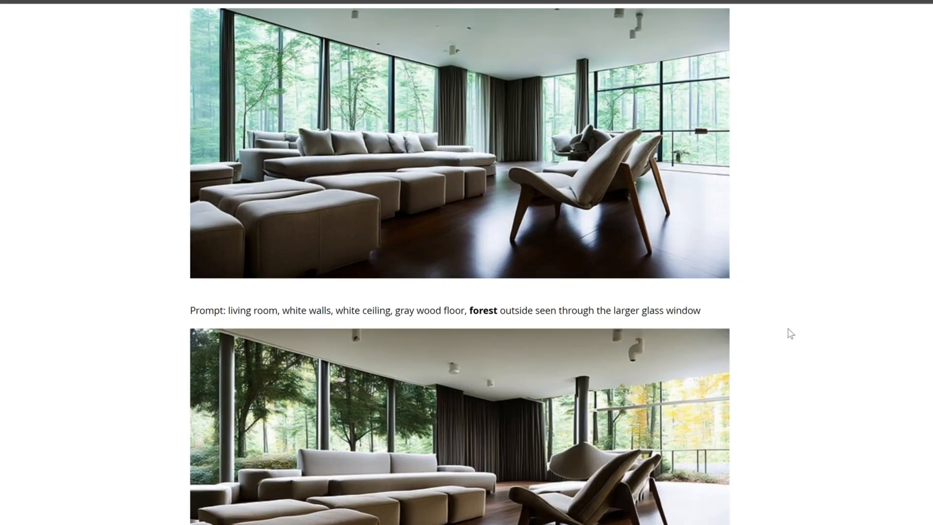
scroll(down, 3)
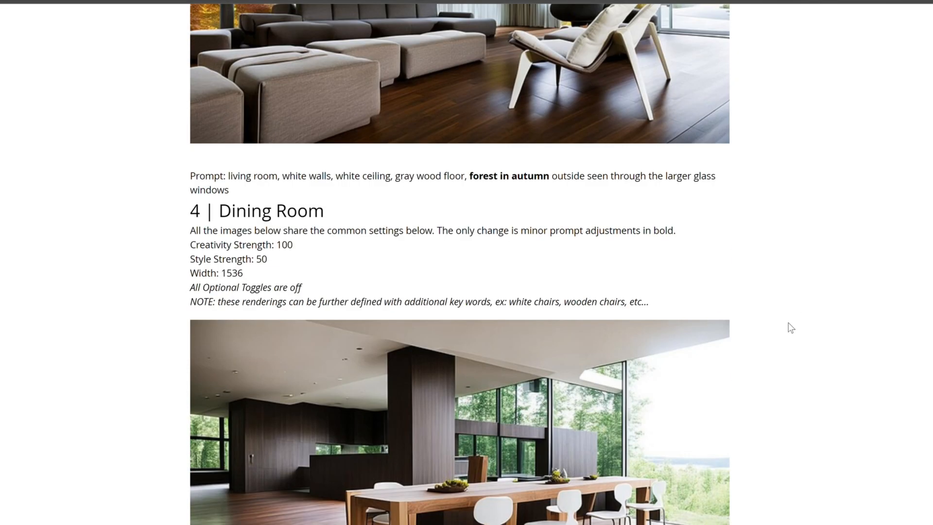
scroll(down, 3)
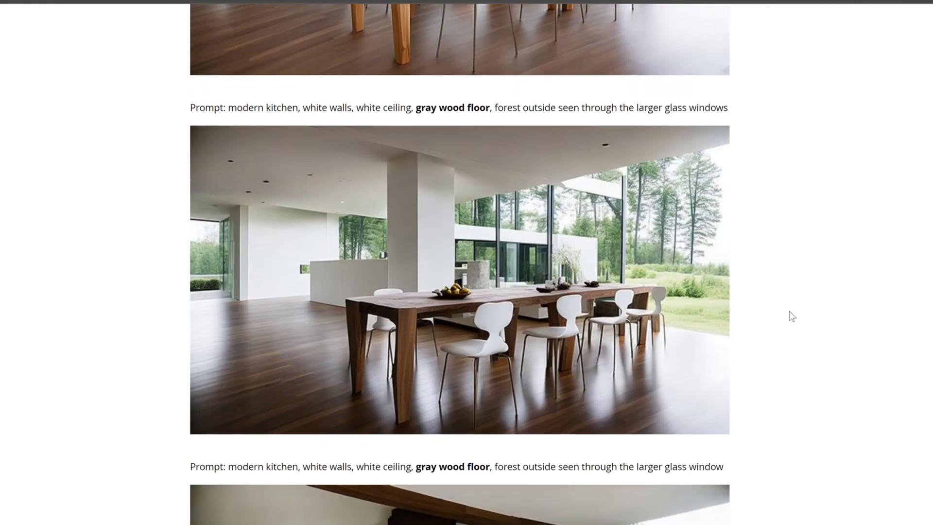